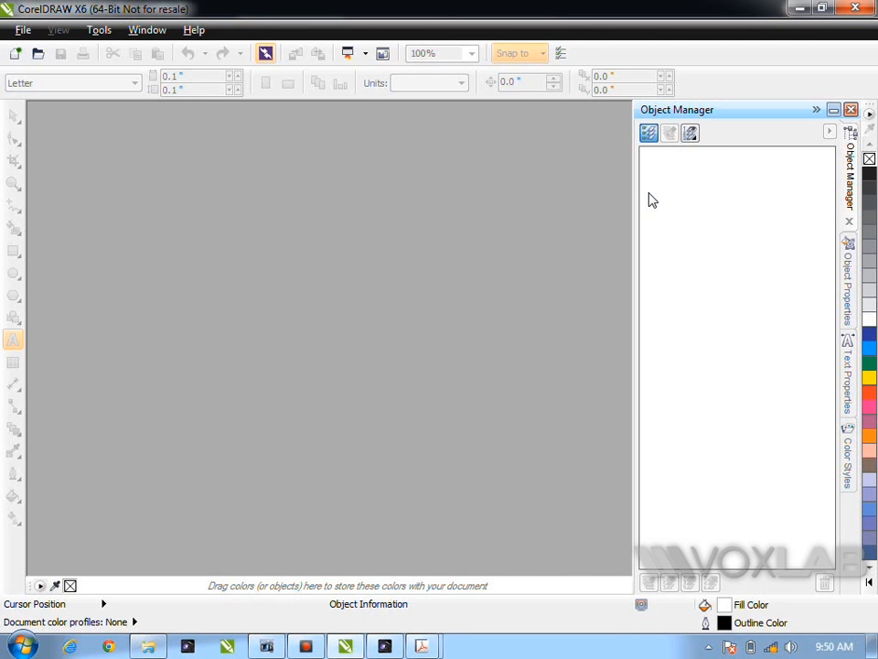
mouse_move(80, 154)
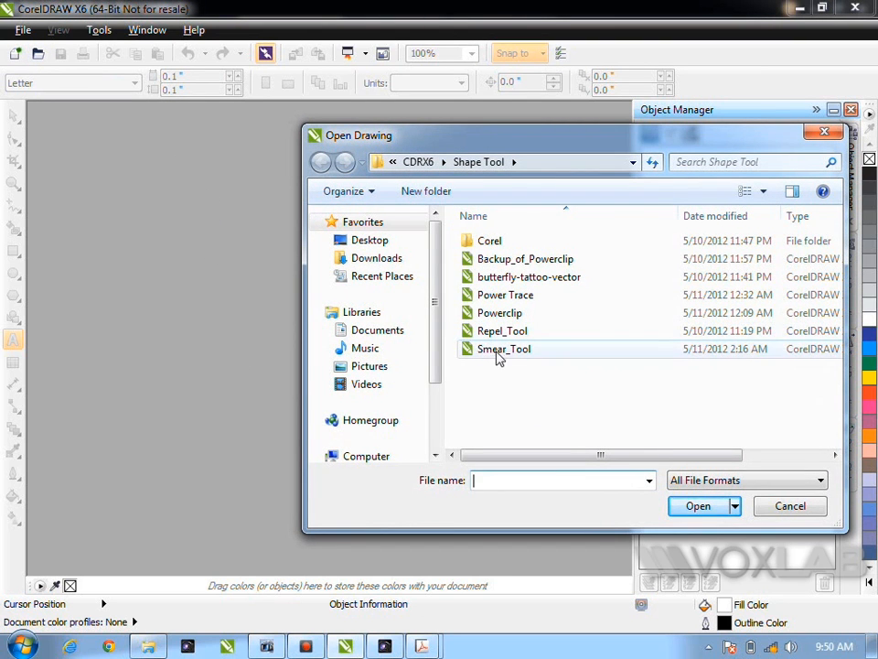
Open the Smear_Tool drawing of the blue bird above the VIDEO lettering.
double_click(503, 347)
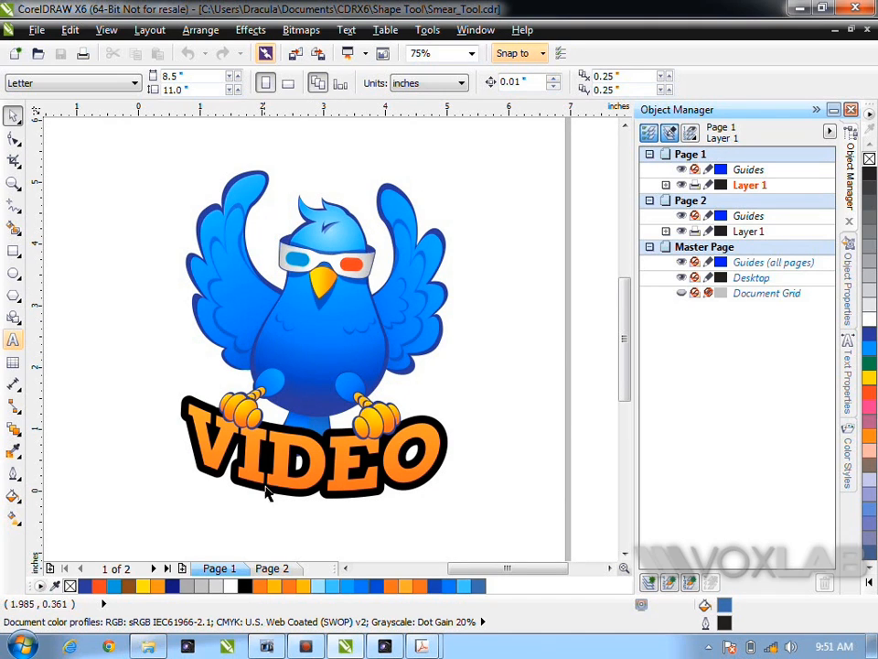
mouse_move(318, 326)
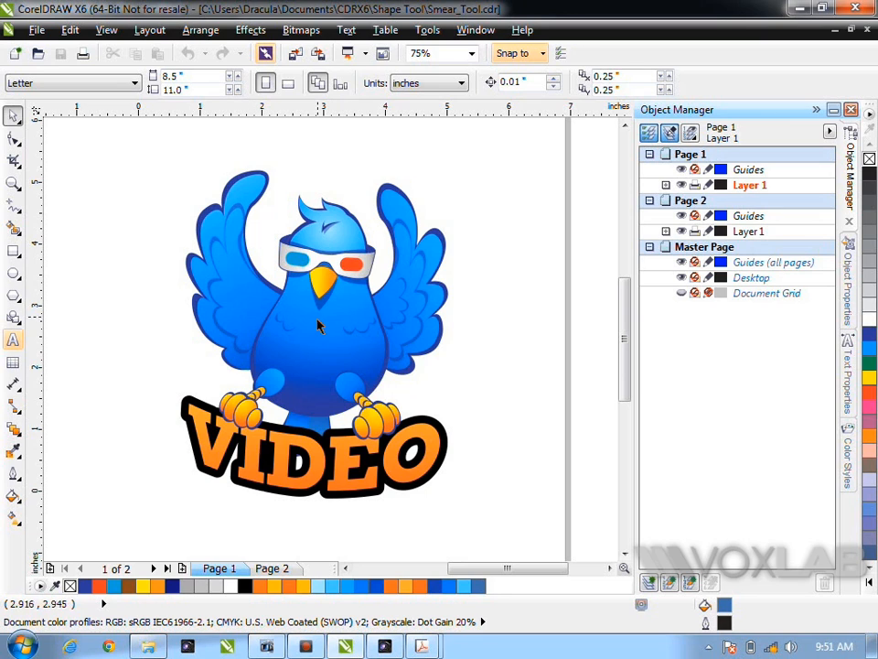
mouse_move(366, 271)
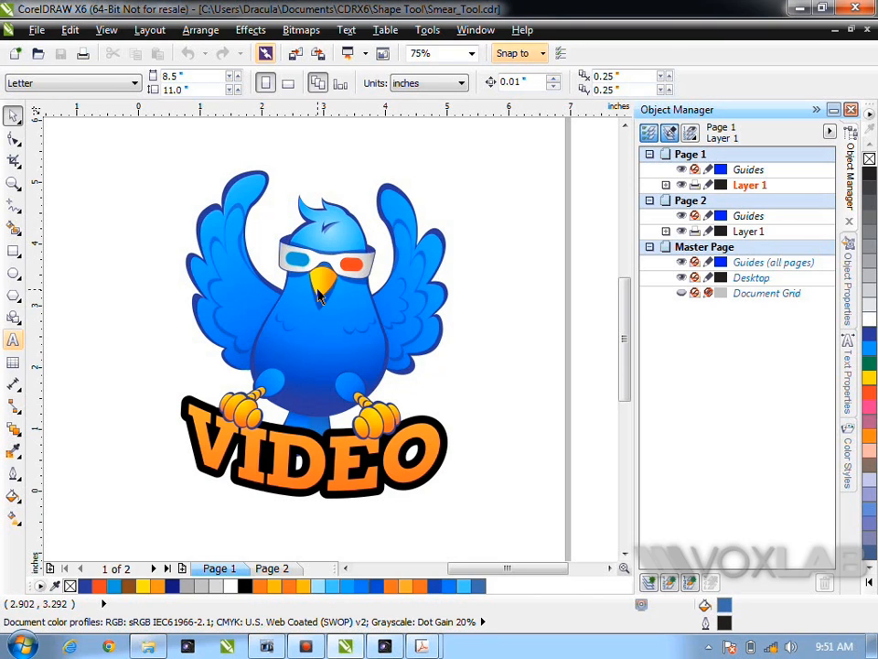
Select the bird group and choose the Smear tool to distort its edges.
click(331, 284)
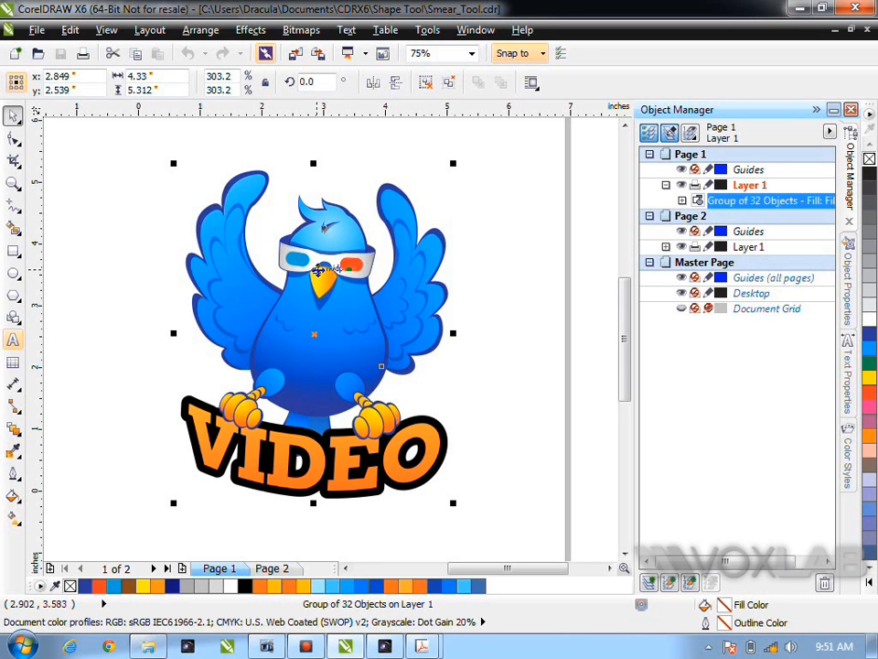
mouse_move(14, 139)
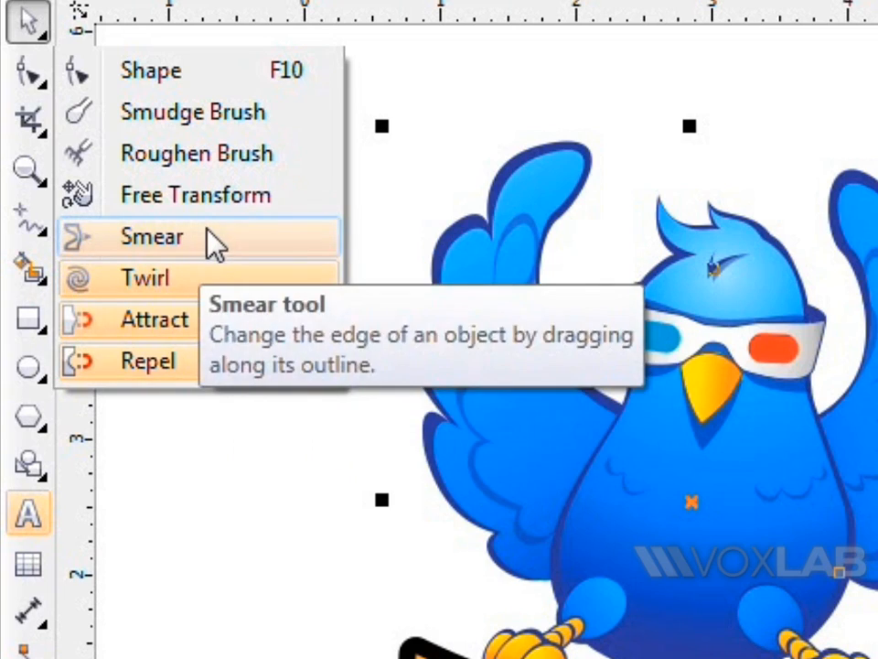
click(150, 237)
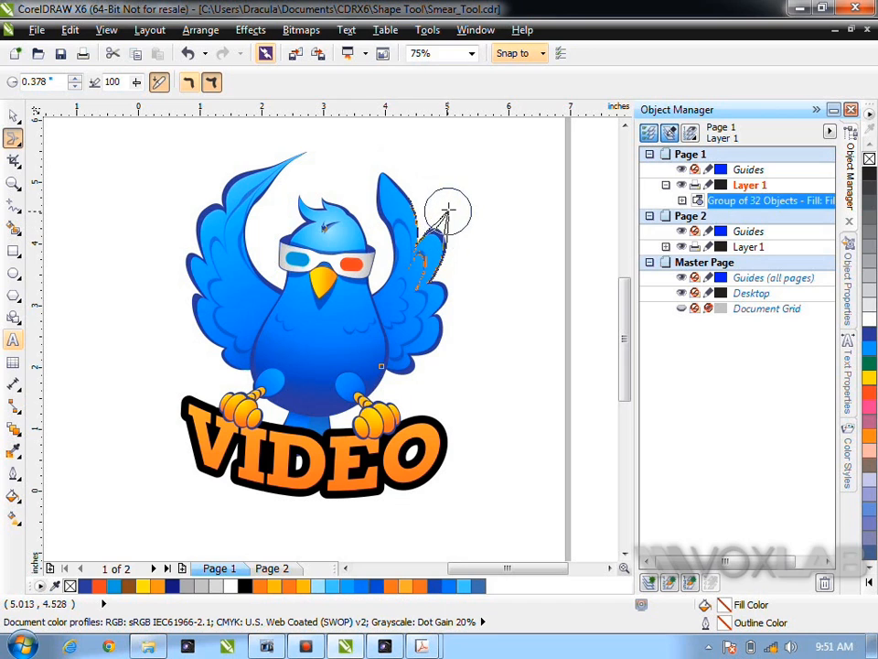
Smear the right wing, head feathers and left wing into jagged spikes.
drag(448, 210, 461, 271)
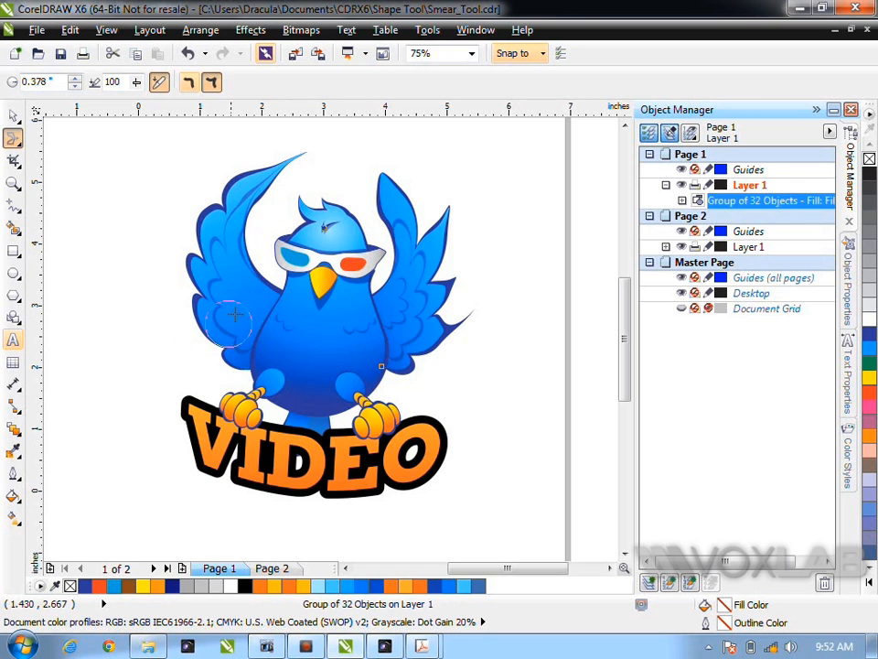
drag(234, 315, 265, 234)
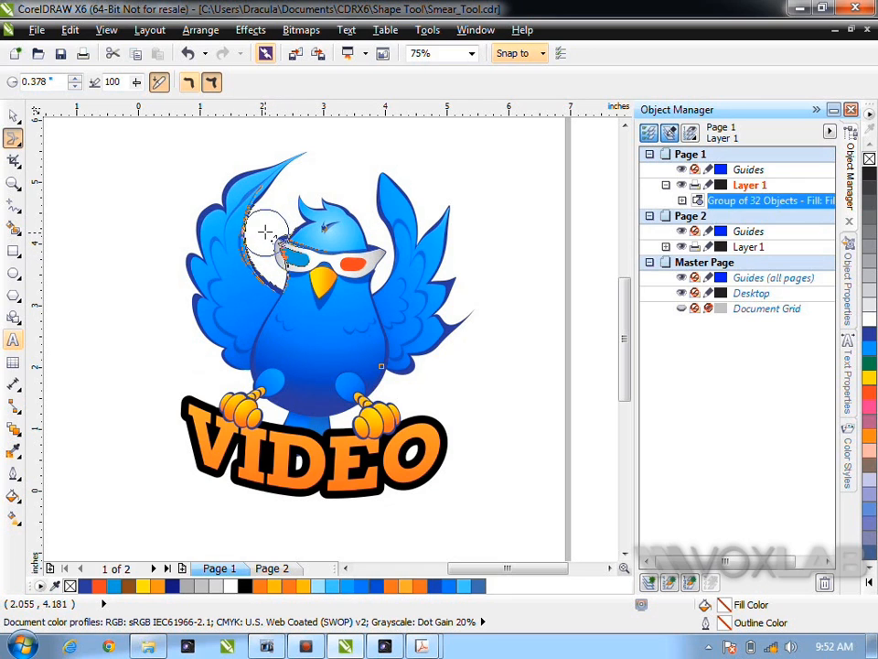
drag(265, 235, 320, 297)
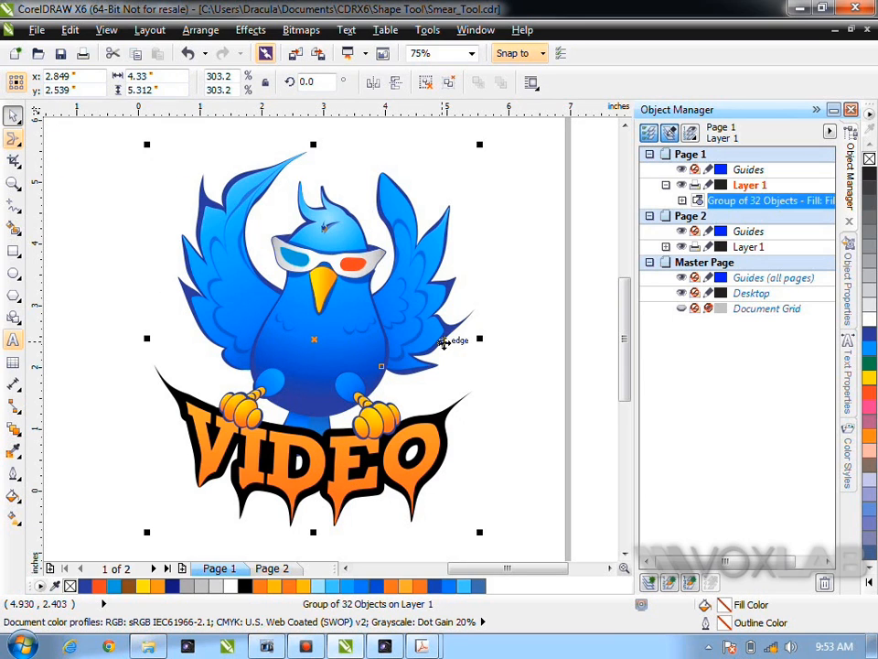
Smear larger spikes around the VIDEO lettering outline, then show Page 2.
right_click(315, 338)
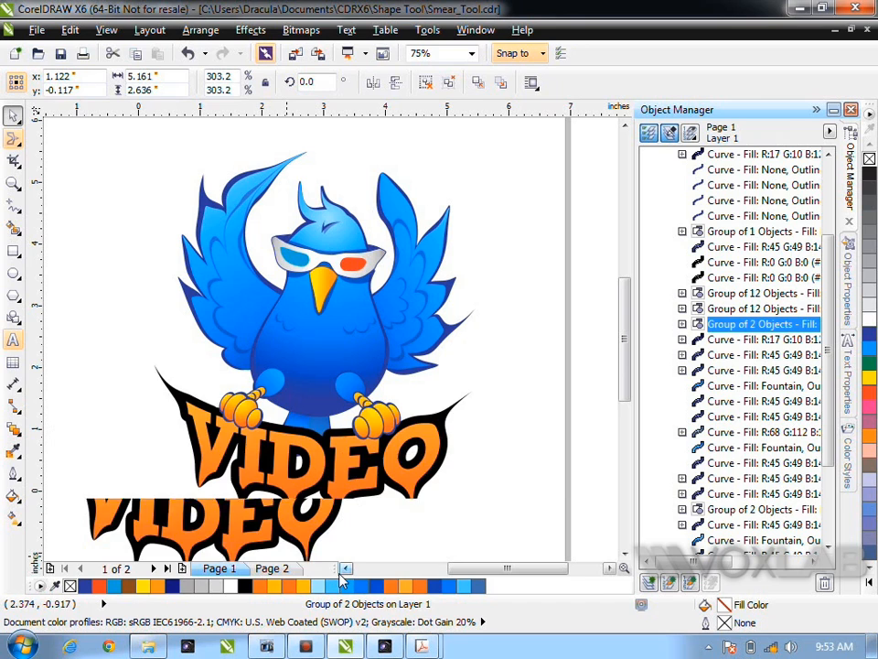
click(15, 139)
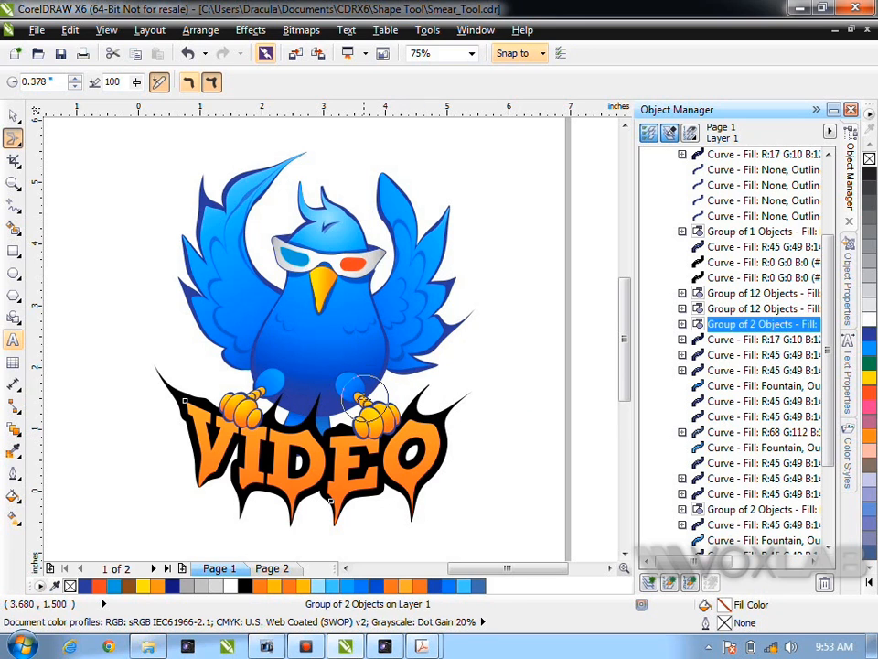
mouse_move(202, 179)
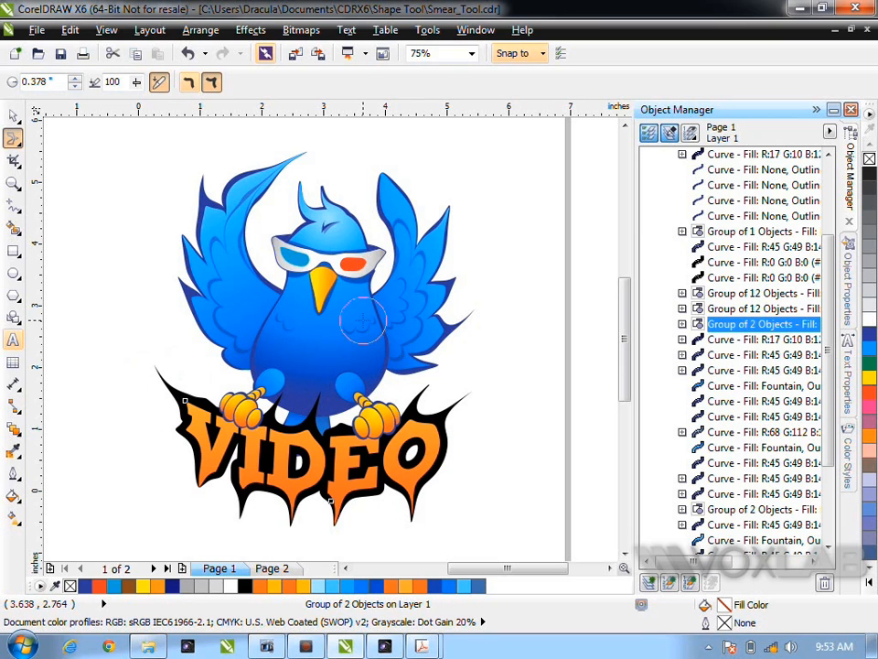
click(271, 567)
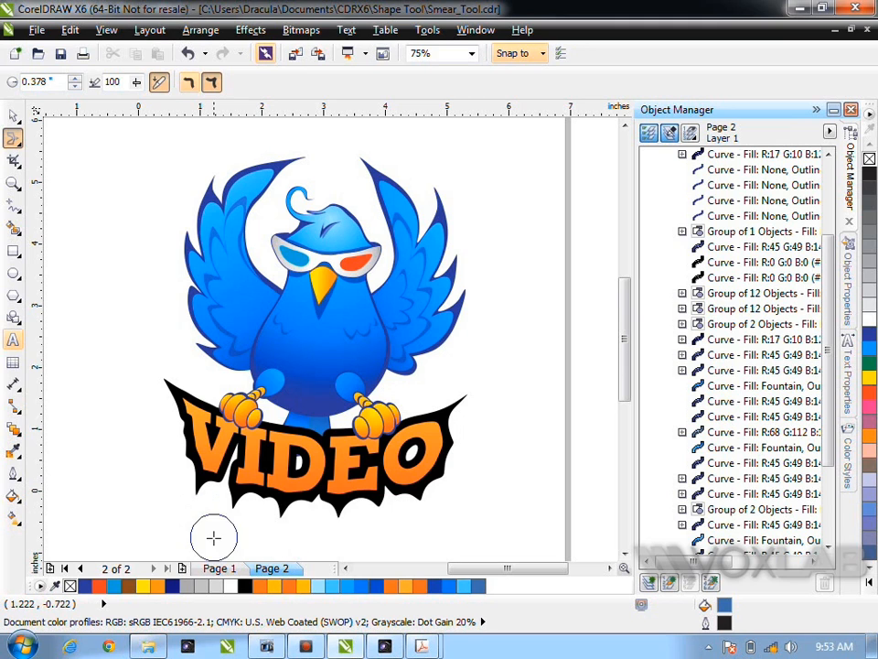
Return to Page 1 showing the spiky smeared bird.
click(217, 568)
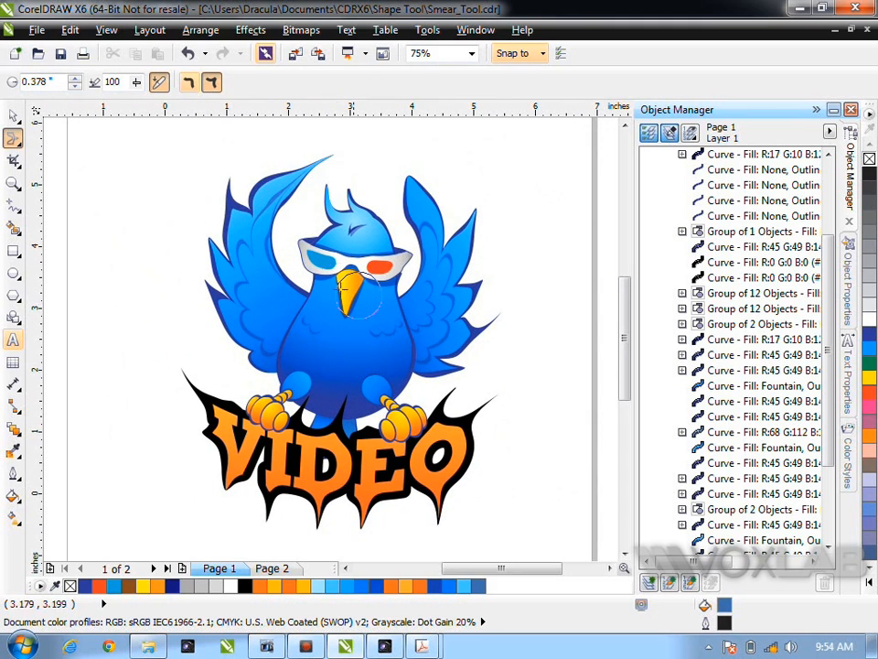
Smear extra points into the bird's head feathers.
drag(347, 289, 320, 293)
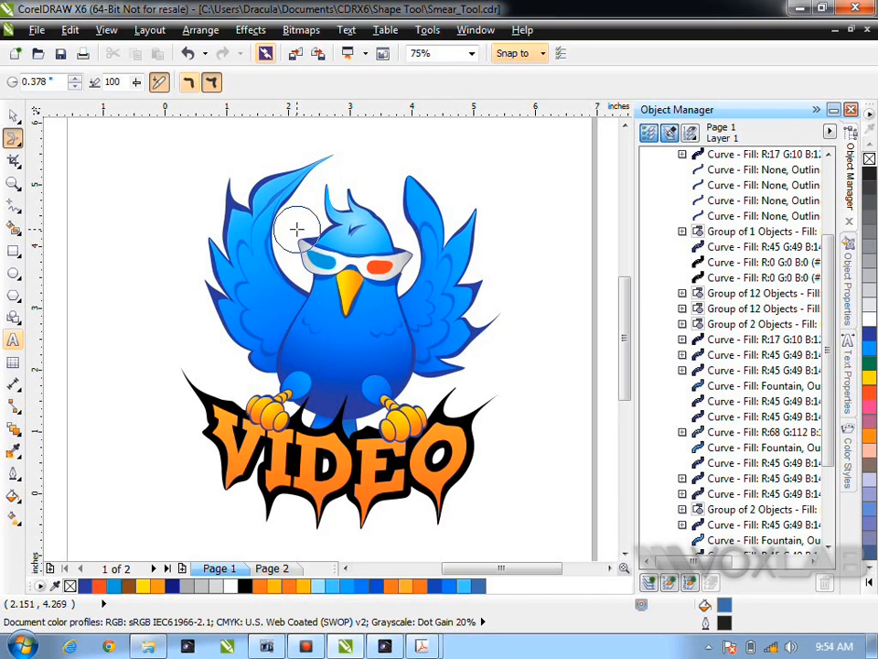
mouse_move(358, 184)
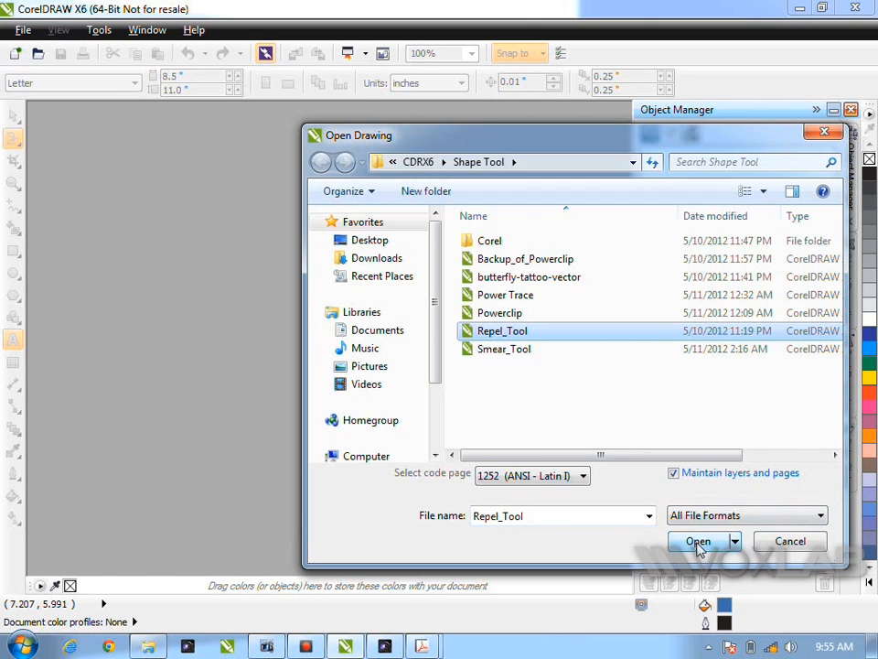
Open the Repel_Tool drawing, inspect the holder lettering at 400% zoom and zoom back to the page.
click(699, 542)
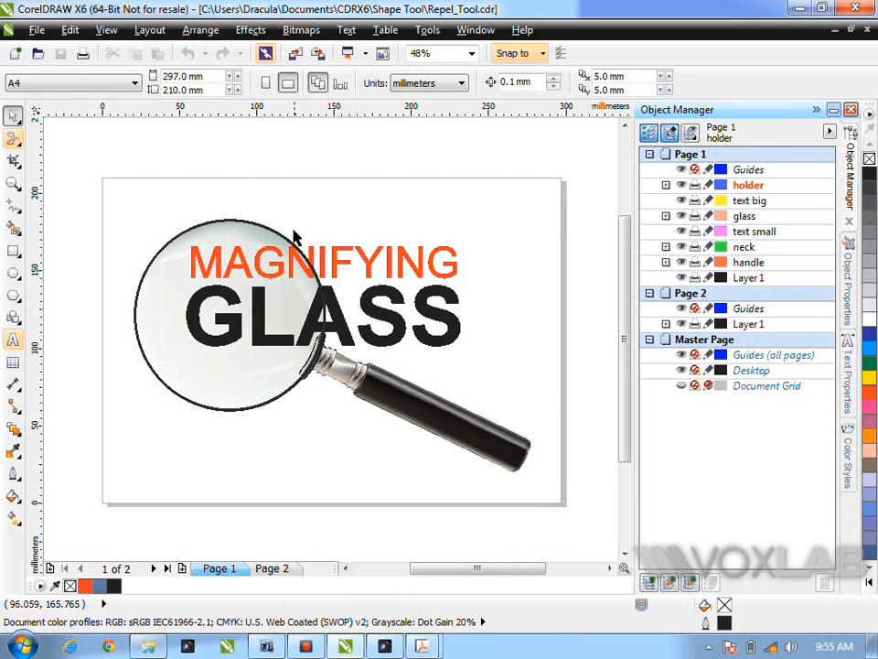
click(326, 264)
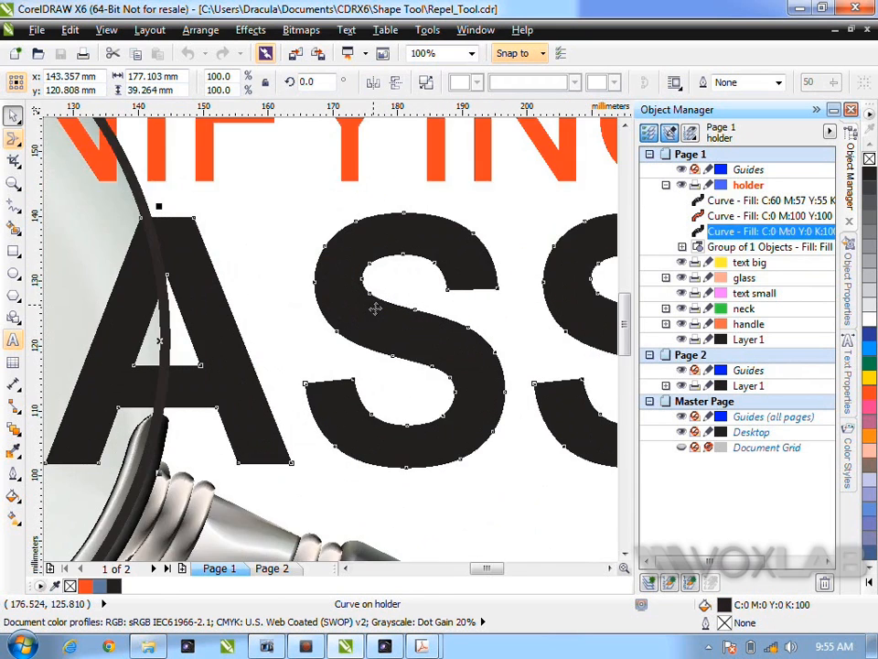
text(400)
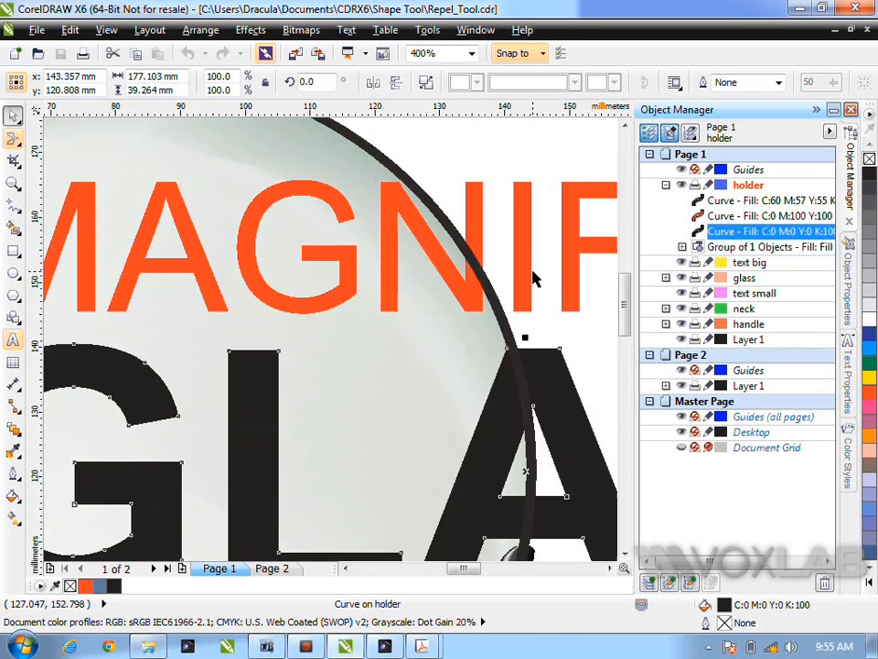
click(424, 52)
text(50)
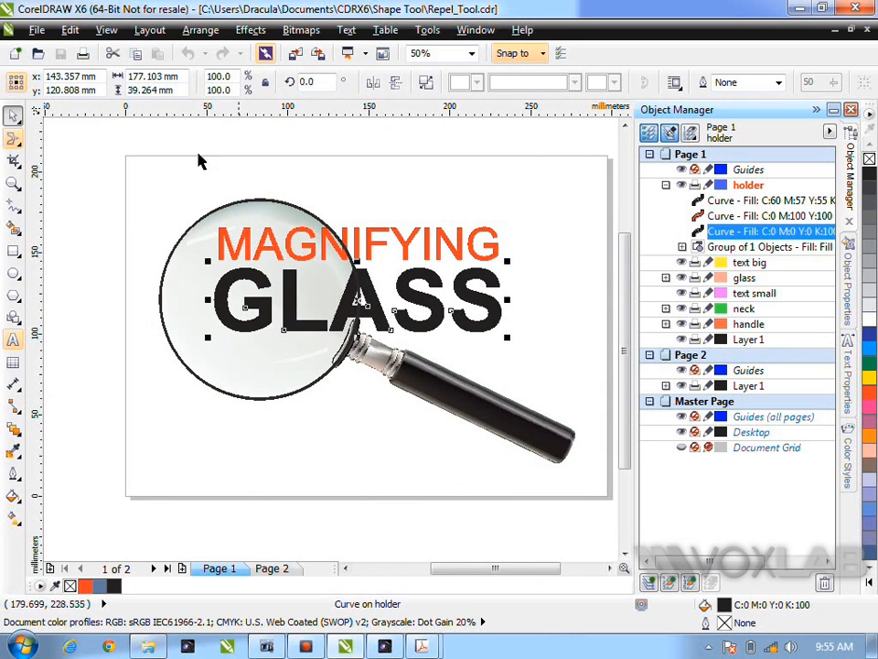
mouse_move(297, 236)
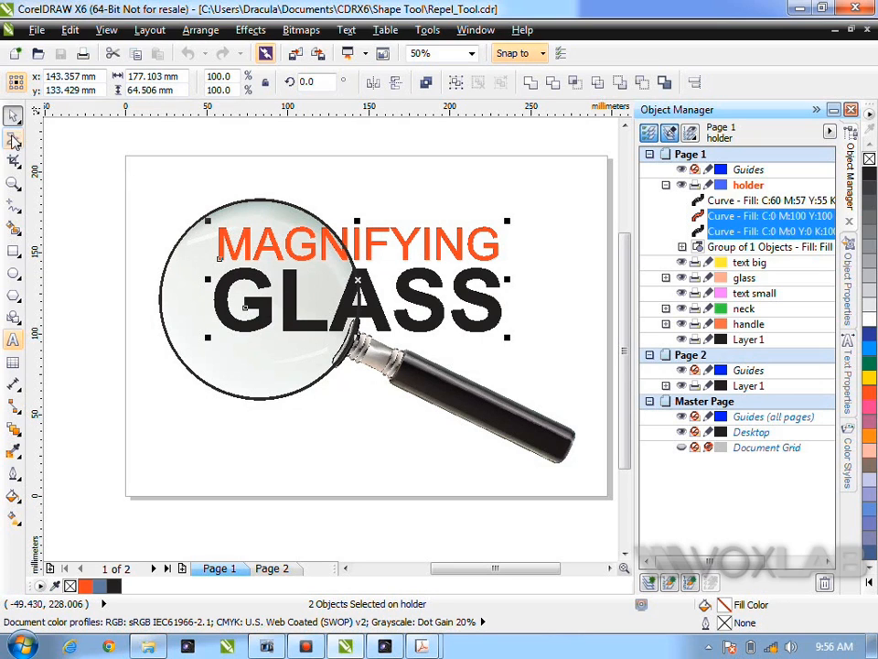
Push the MAGNIFYING GLASS letters apart with the Repel tool, then try Attract and drag on the lettering.
click(15, 142)
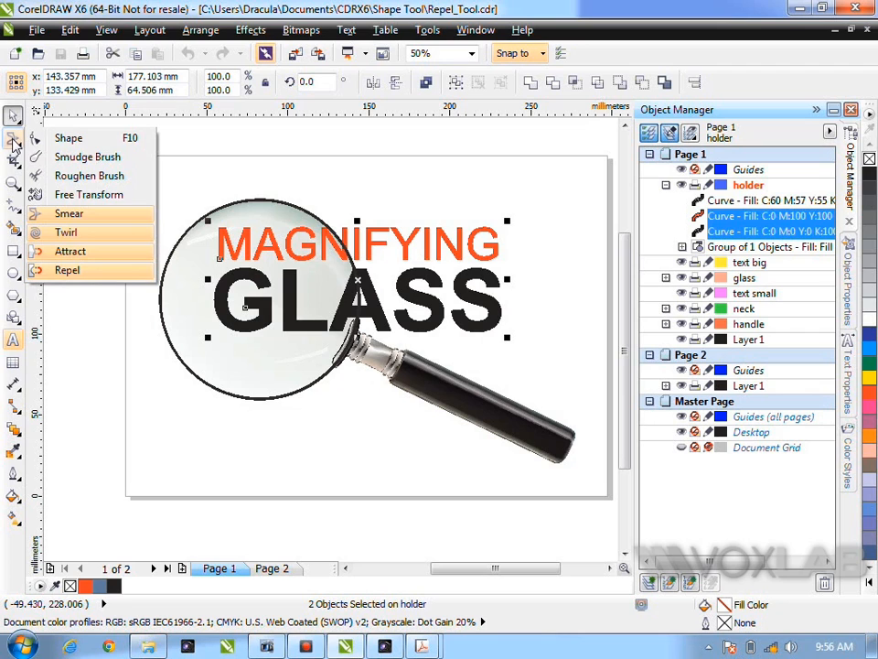
mouse_move(66, 271)
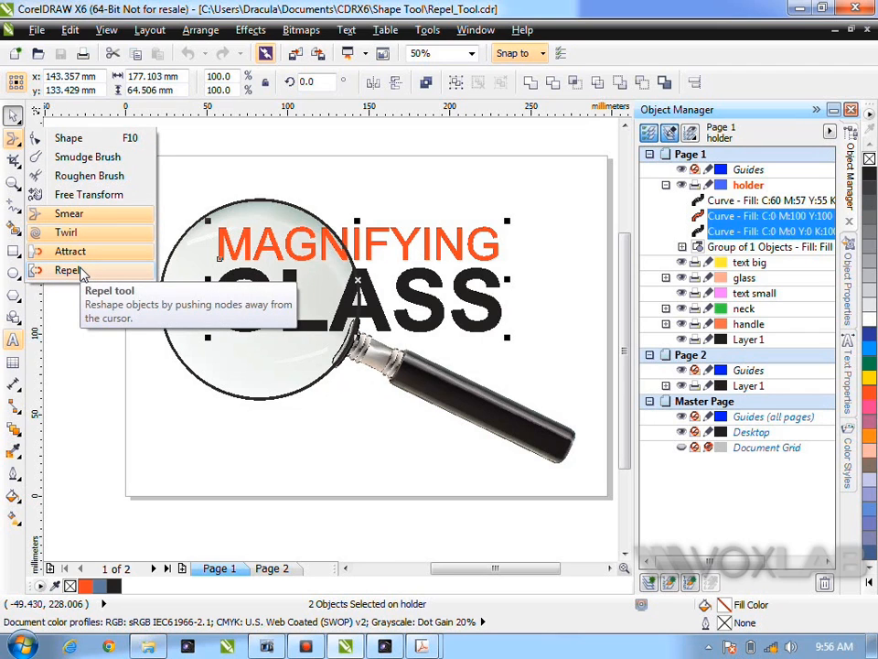
click(67, 271)
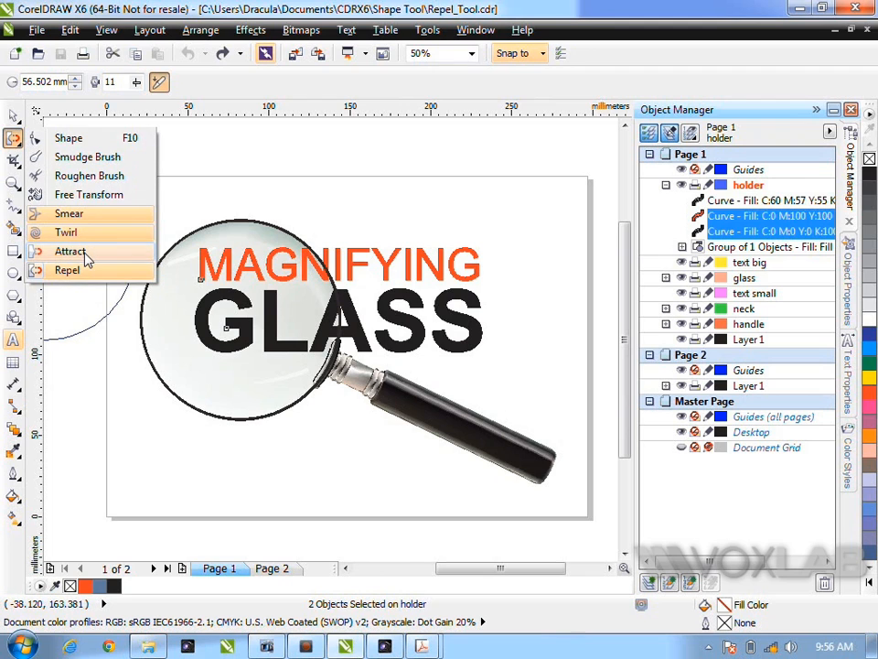
click(70, 251)
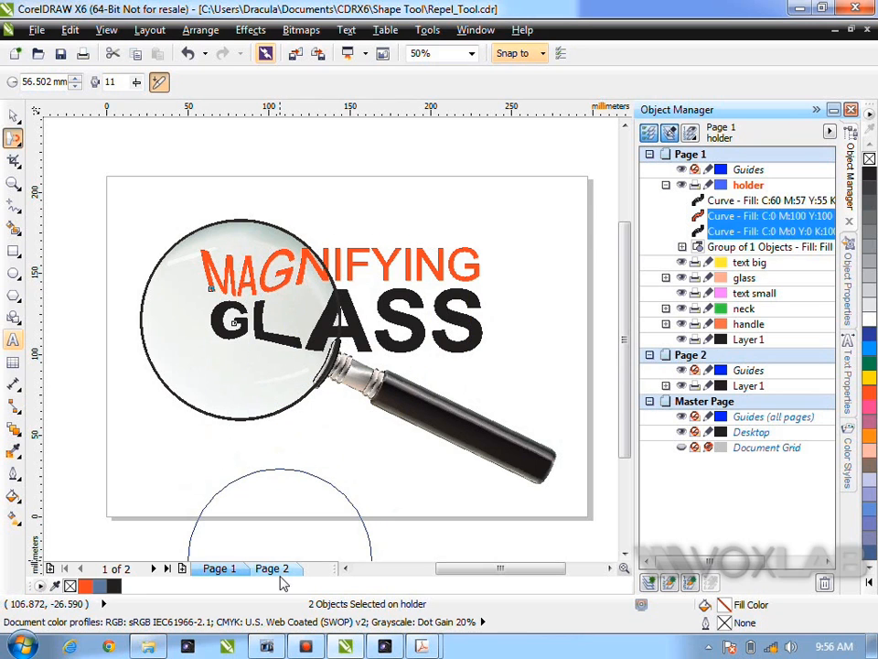
click(271, 567)
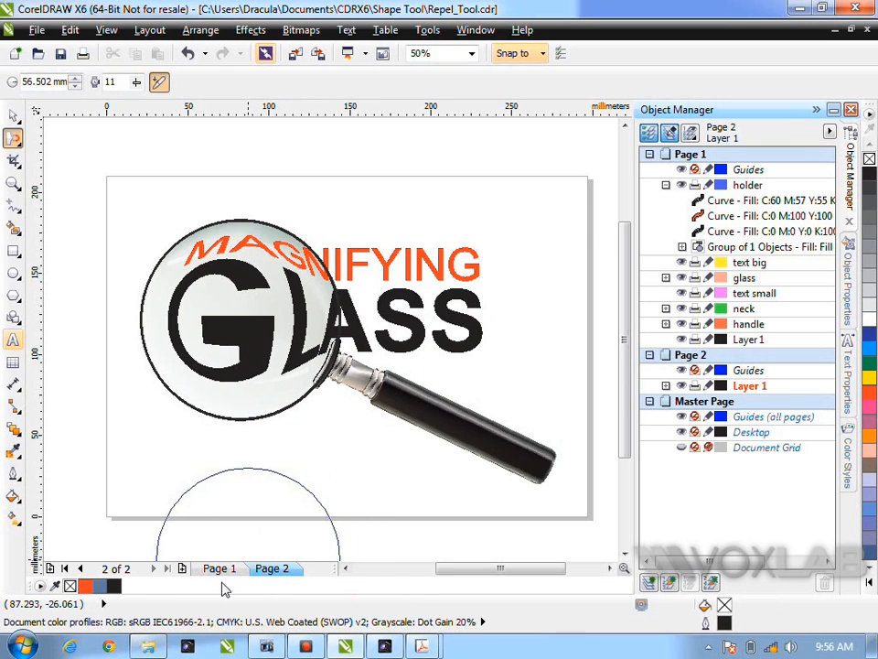
click(218, 567)
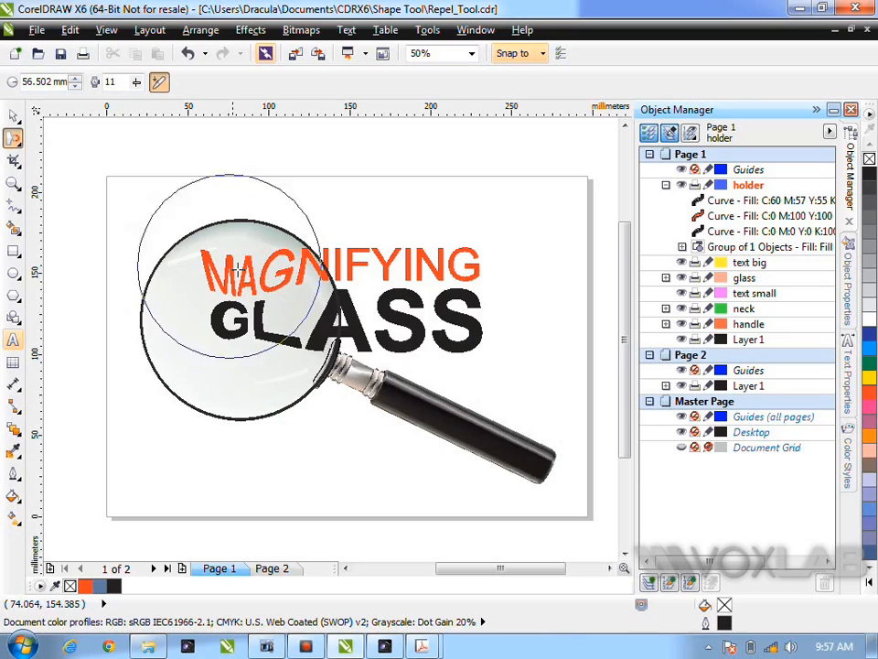
drag(239, 267, 258, 295)
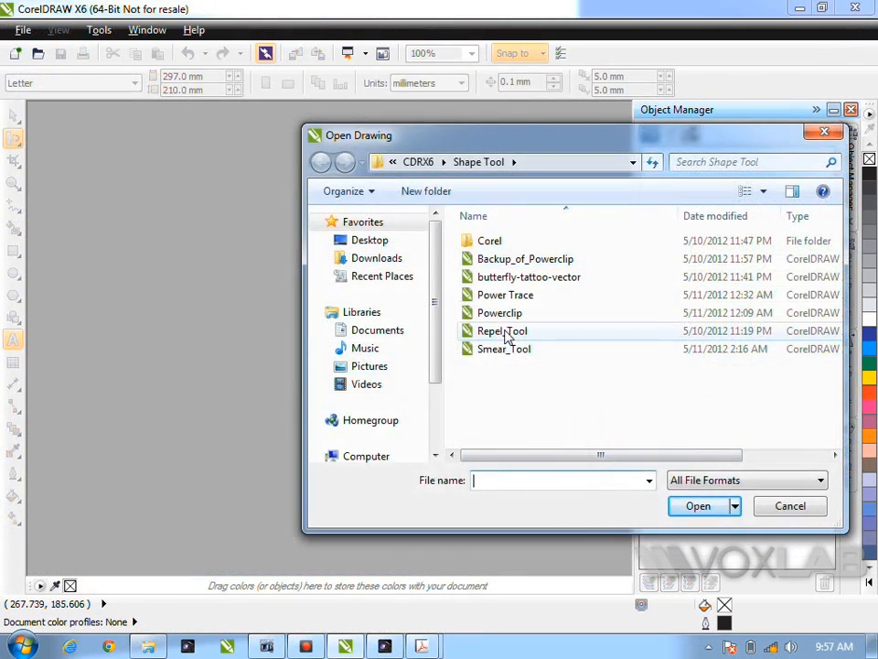
Open the Powerclip drawing and show Page 2 with the POWERFILL title and floral band.
click(500, 313)
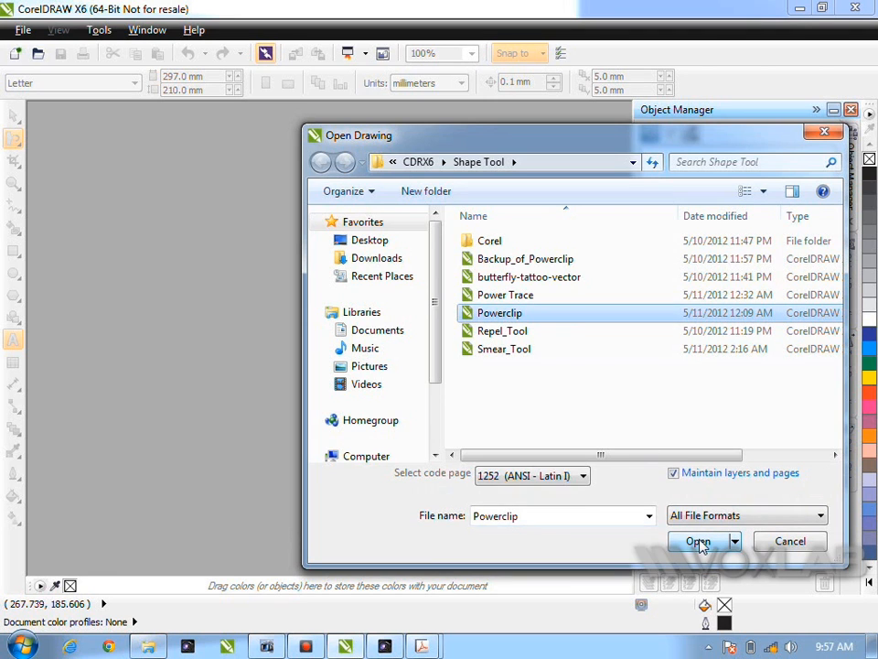
click(699, 542)
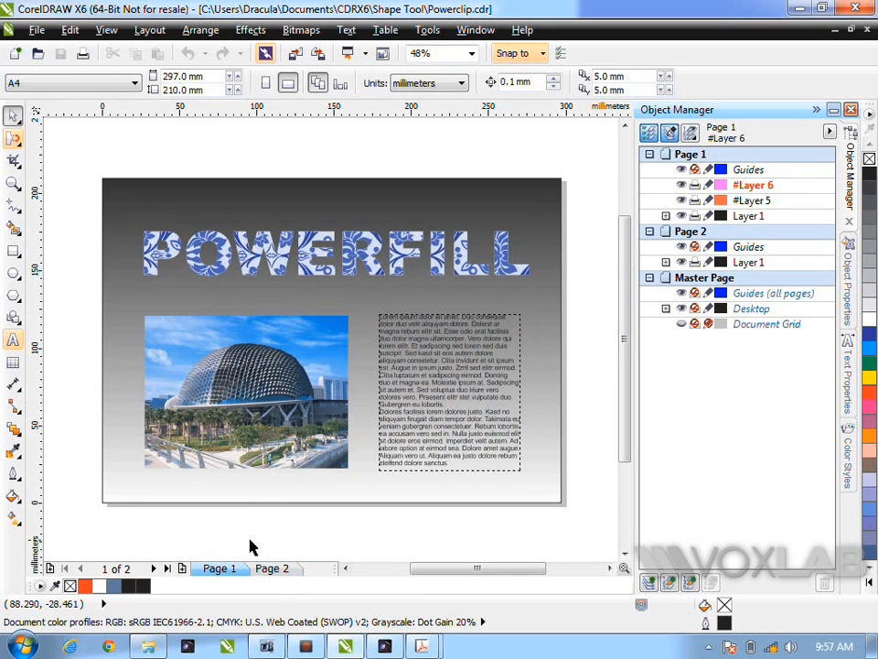
click(270, 567)
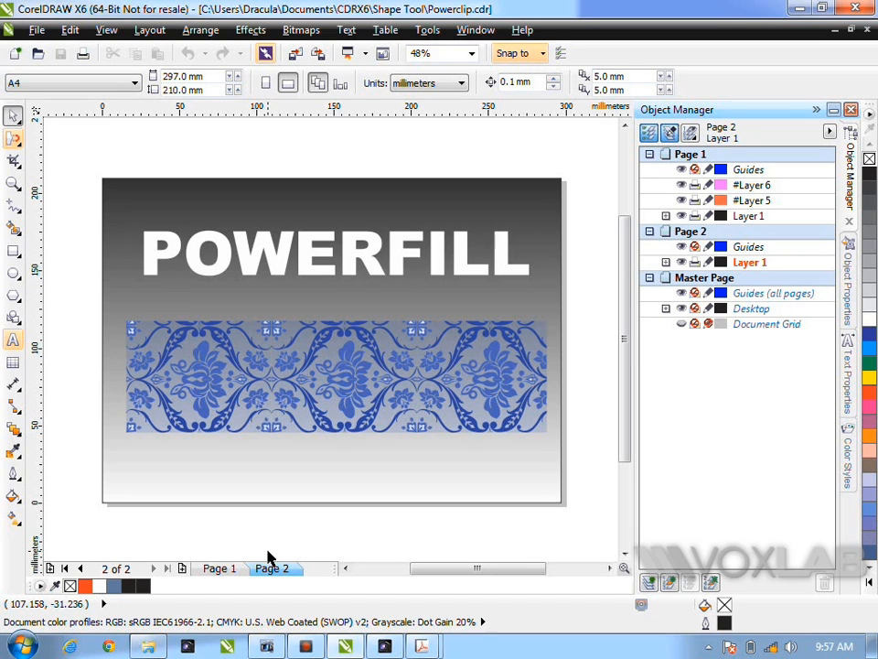
mouse_move(276, 549)
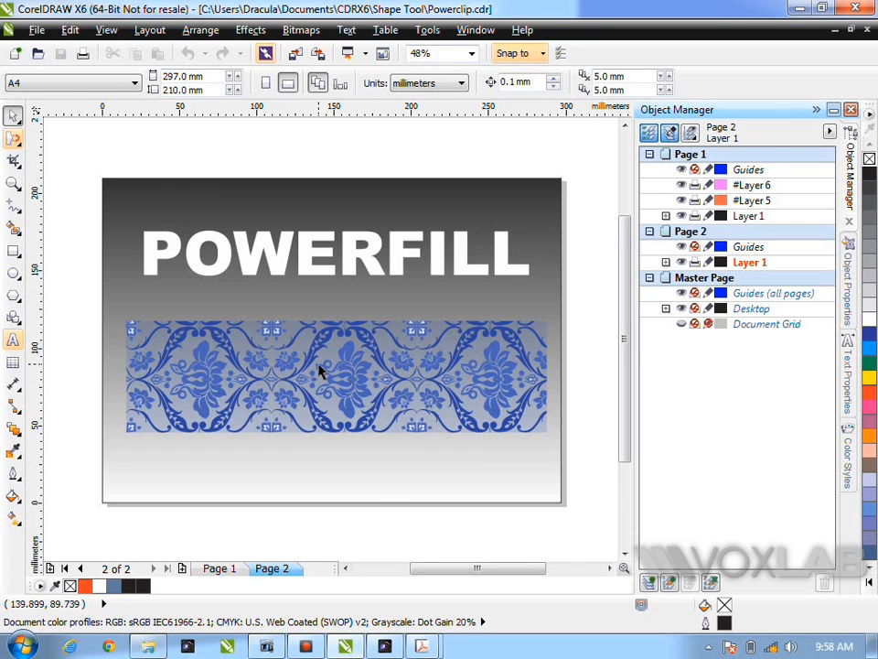
PowerClip the blue floral pattern inside the POWERFILL lettering.
right_click(333, 375)
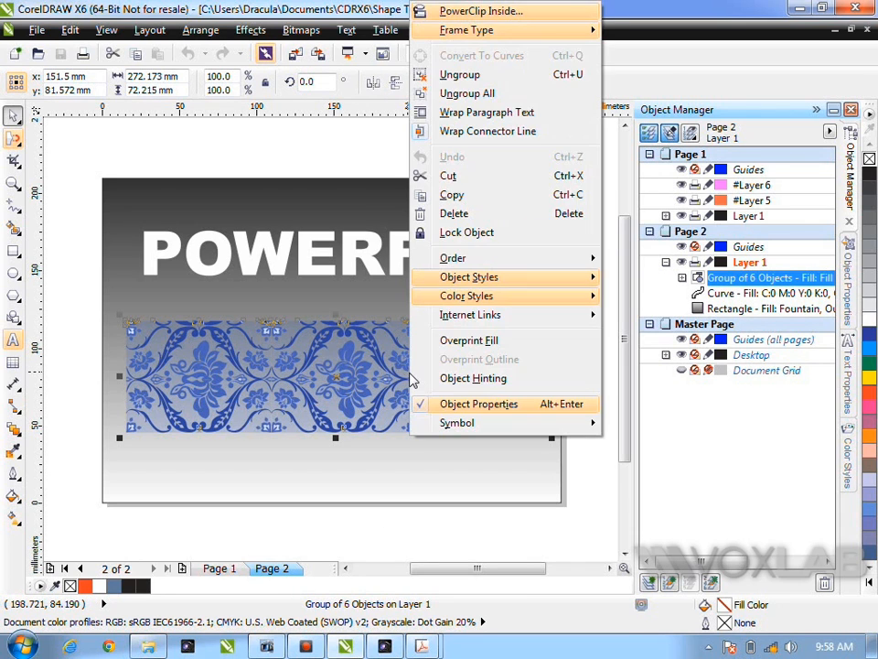
mouse_move(399, 356)
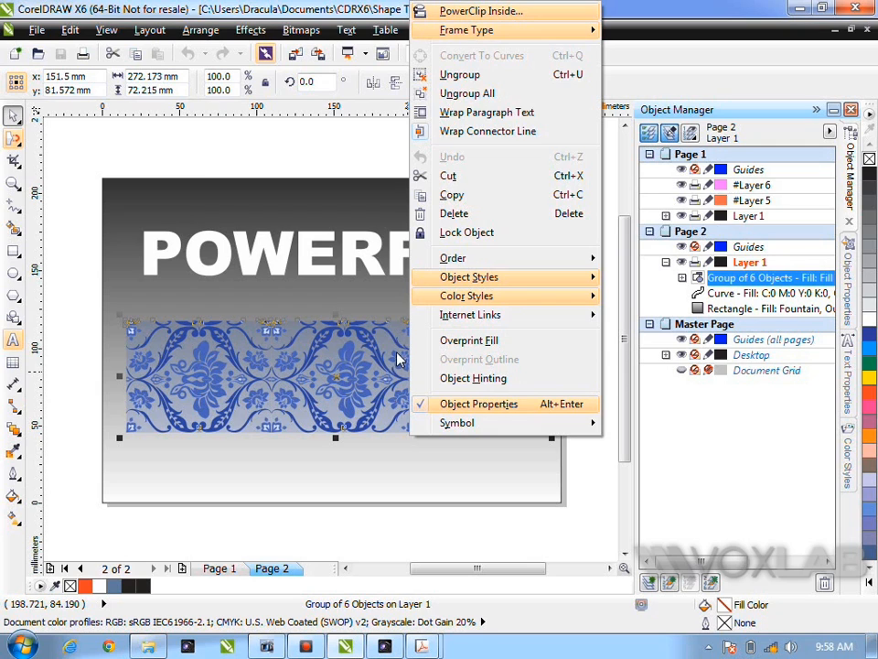
mouse_move(479, 11)
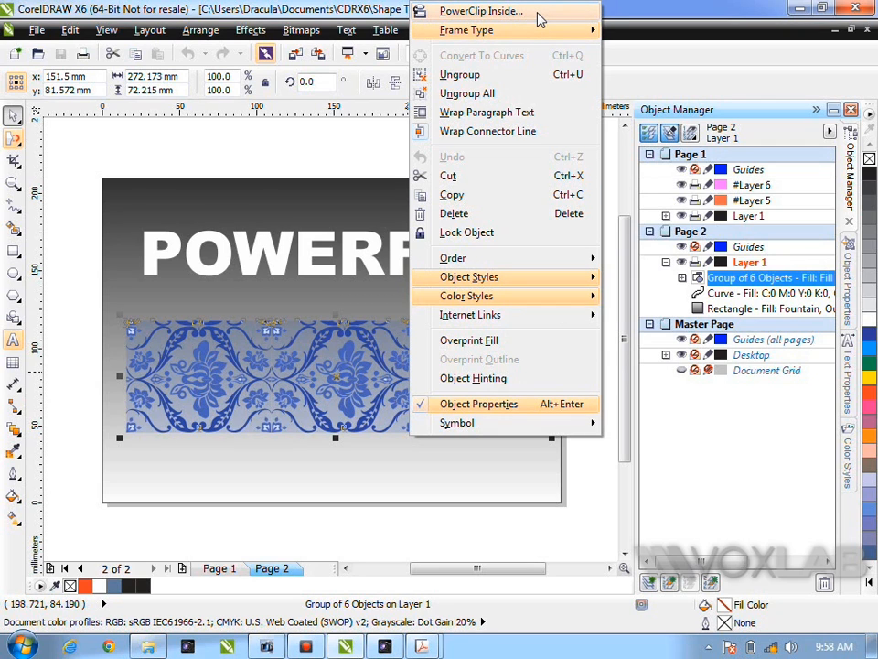
click(481, 11)
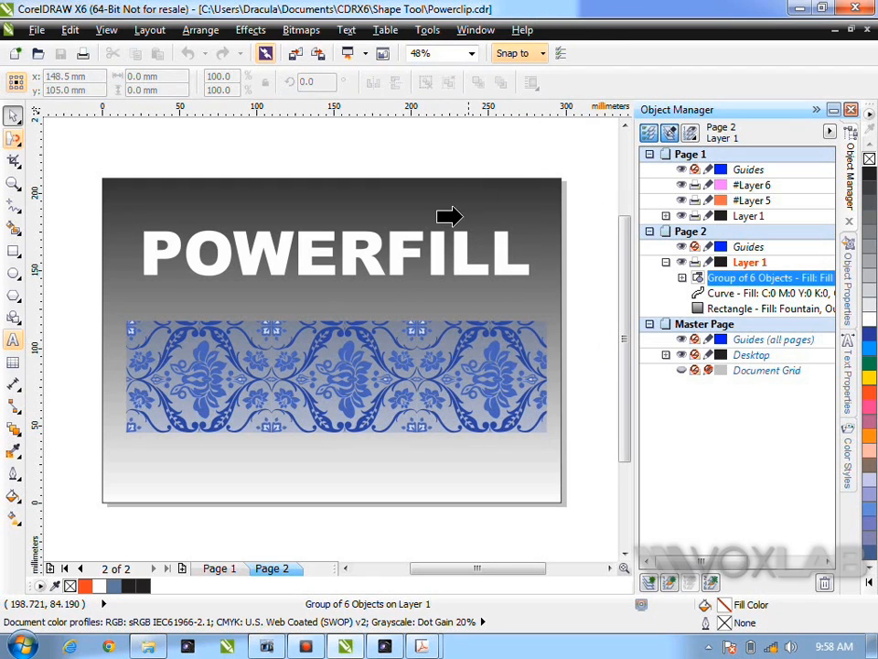
mouse_move(384, 247)
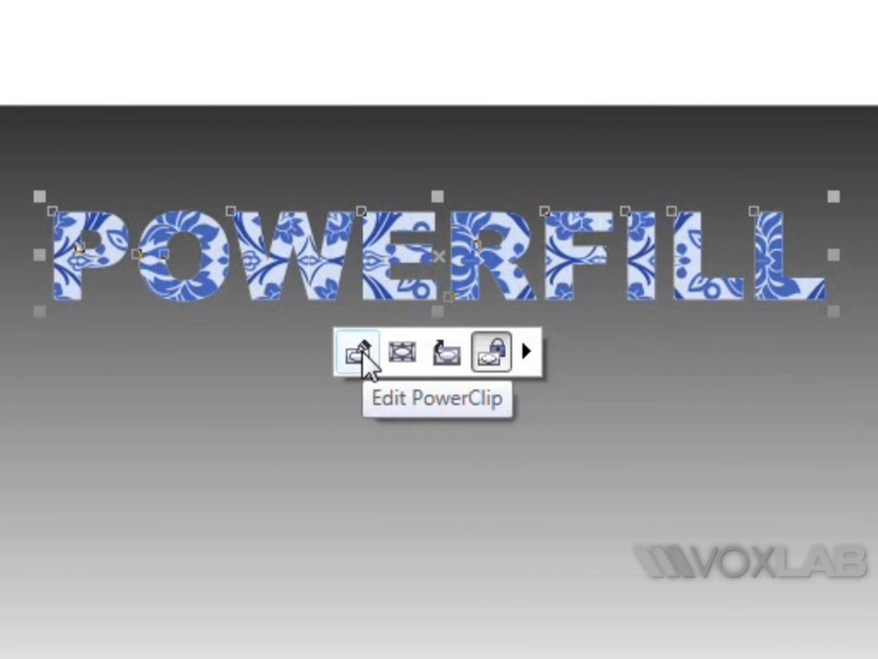
click(358, 351)
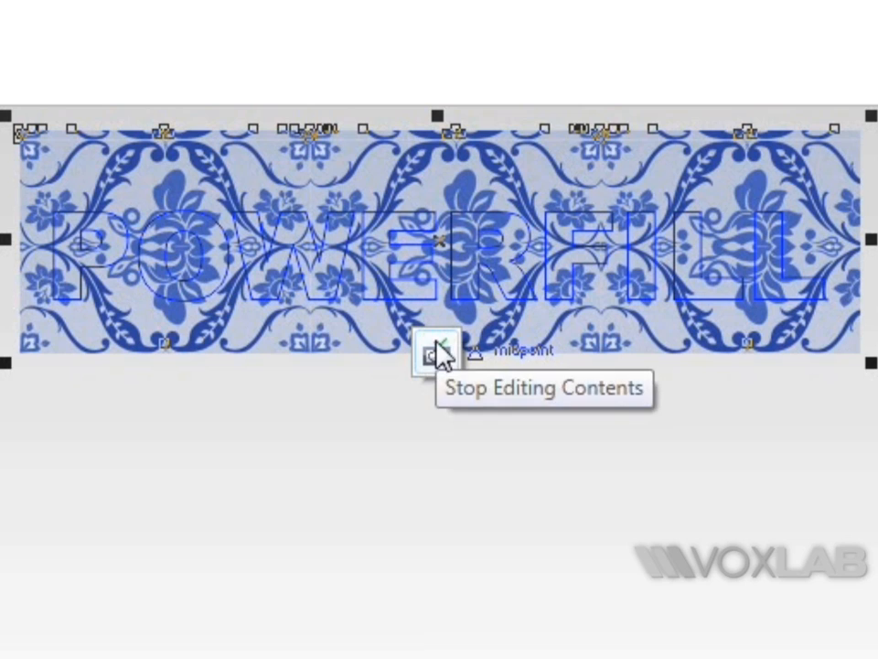
click(435, 356)
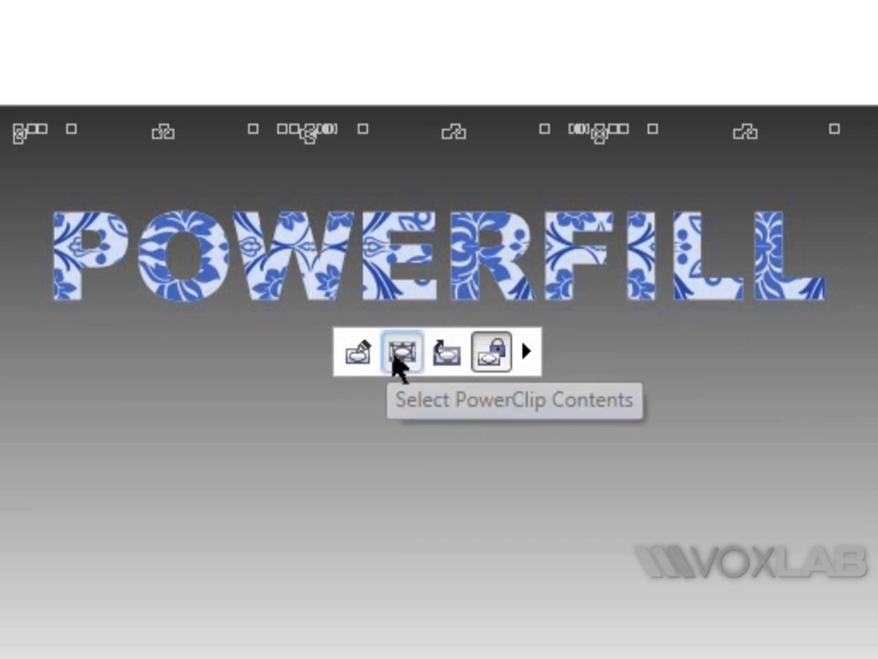
click(402, 351)
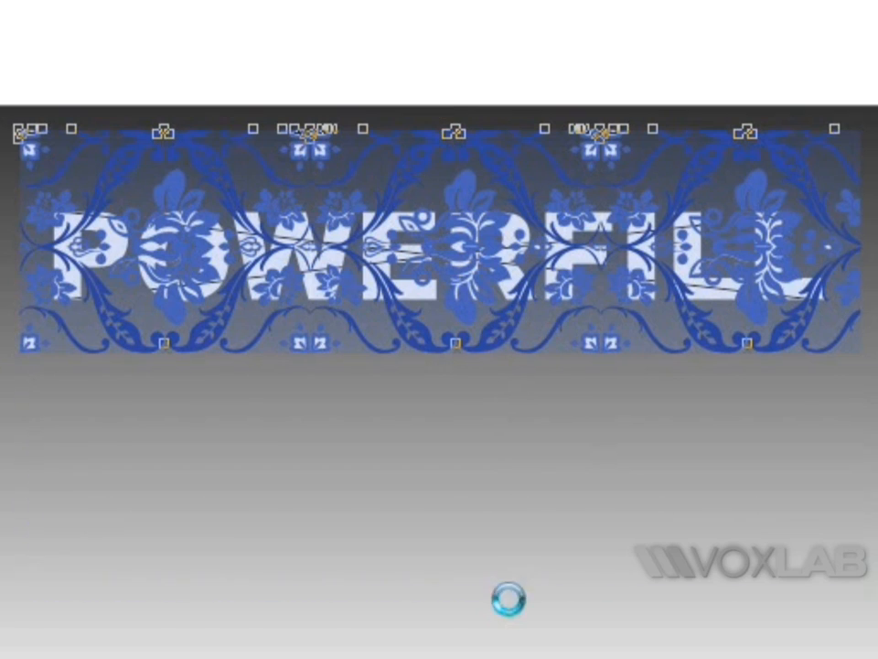
click(492, 351)
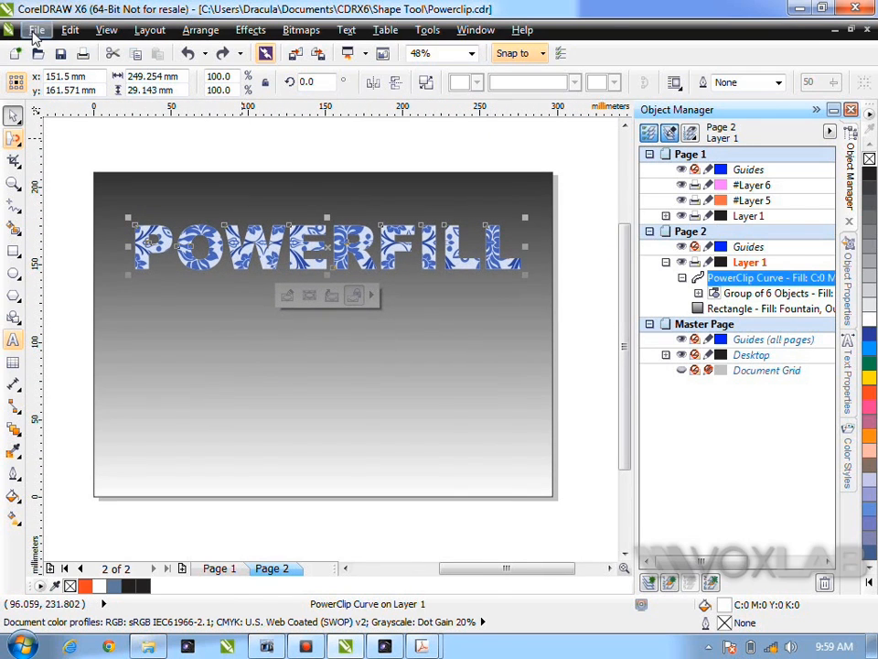
Select the Esplanade Singapore photo on page 1 to copy into the POWERFILL PowerClip.
click(220, 567)
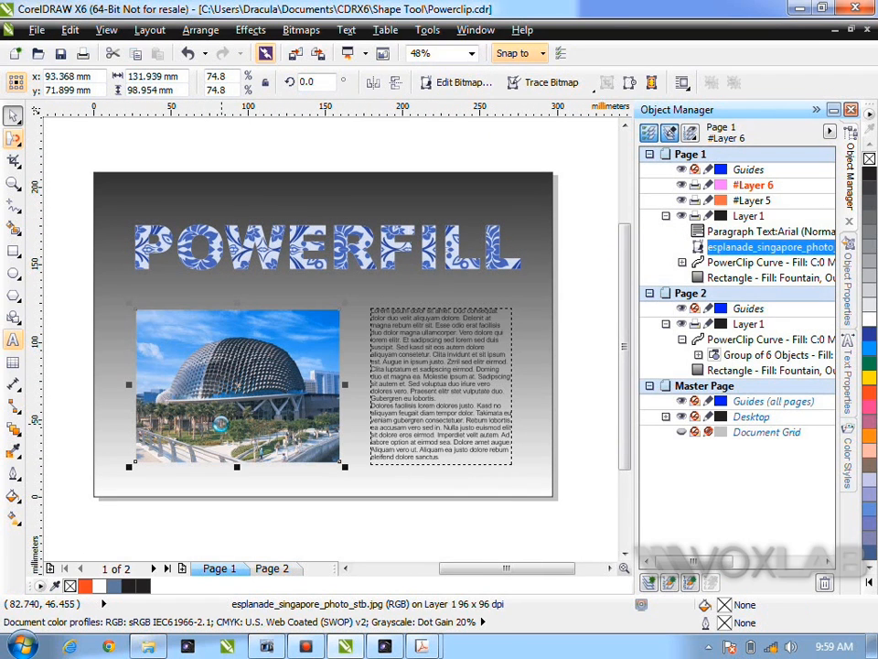
click(271, 568)
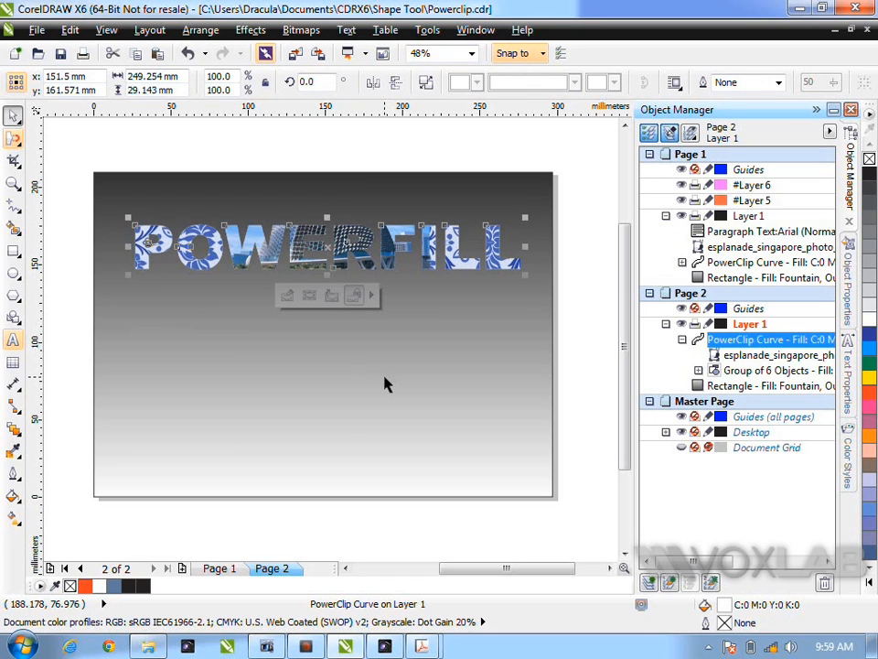
mouse_move(288, 294)
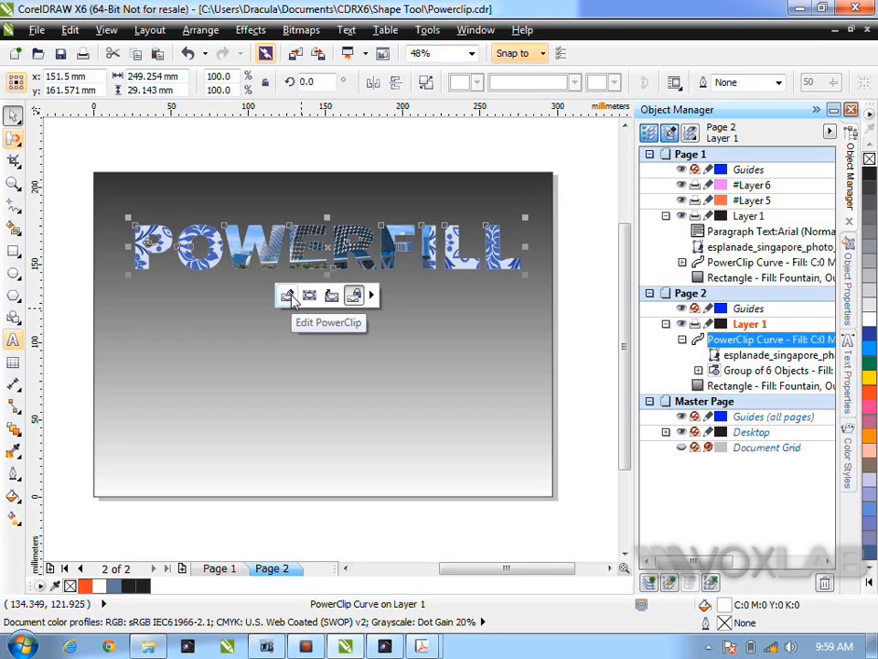
mouse_move(287, 295)
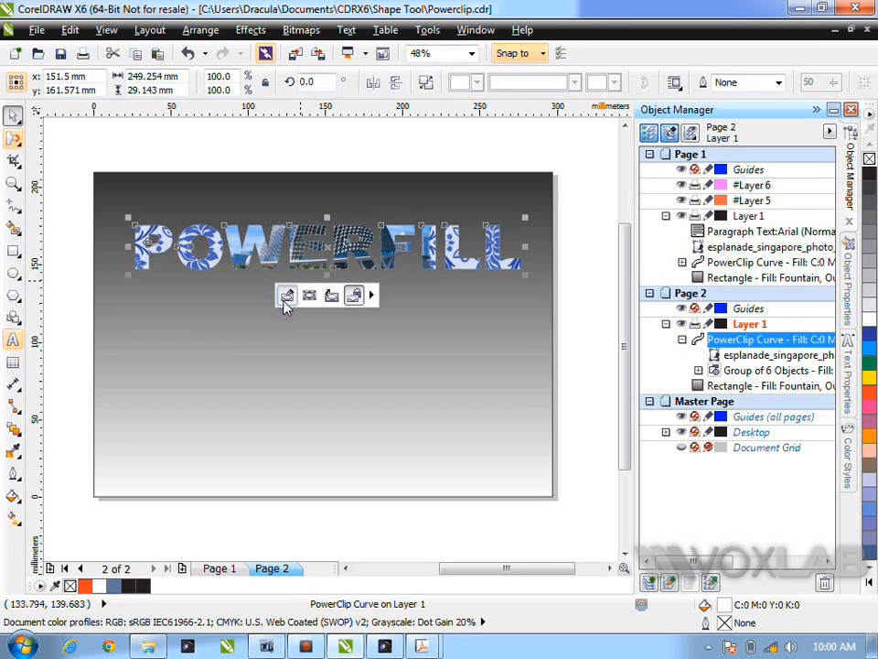
Edit the PowerClip contents, scale the photo over the lettering and send it behind the floral pattern group.
click(309, 295)
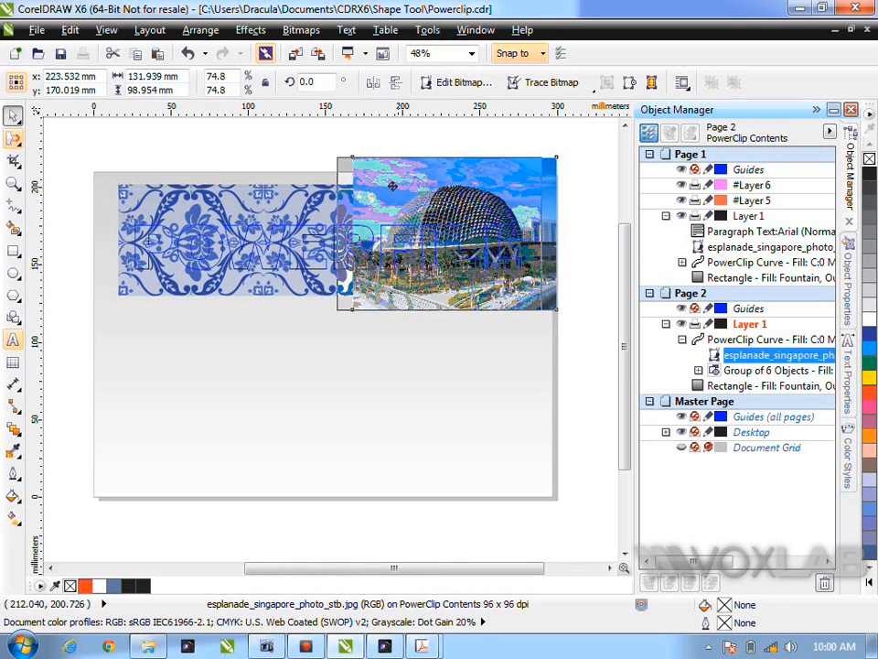
drag(448, 235, 357, 242)
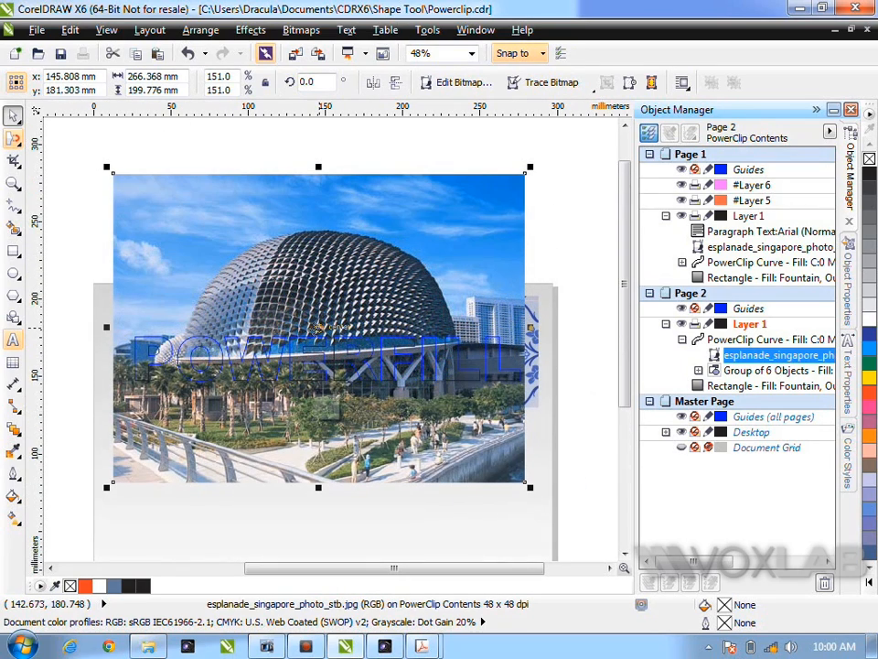
right_click(318, 326)
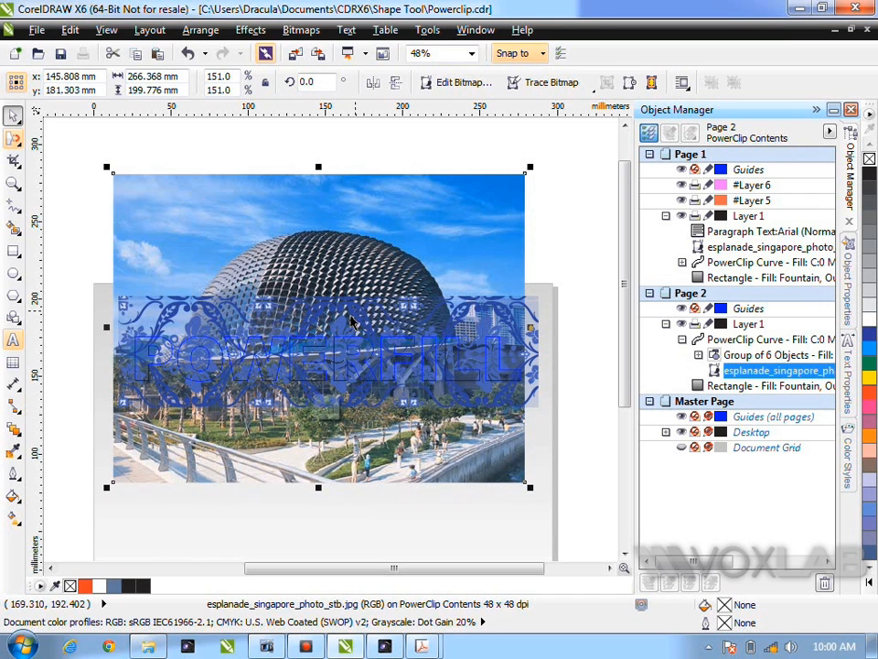
mouse_move(326, 406)
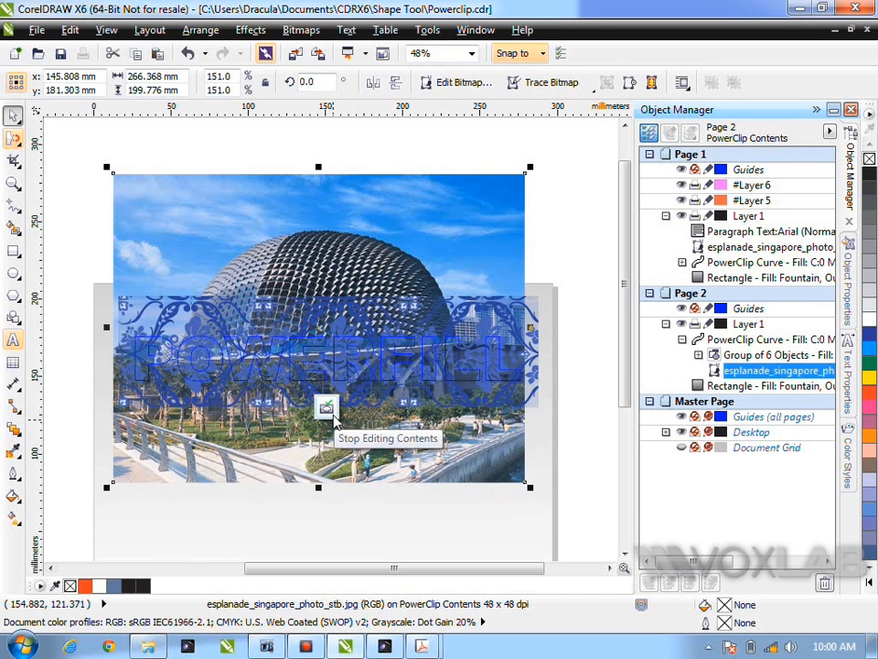
click(326, 408)
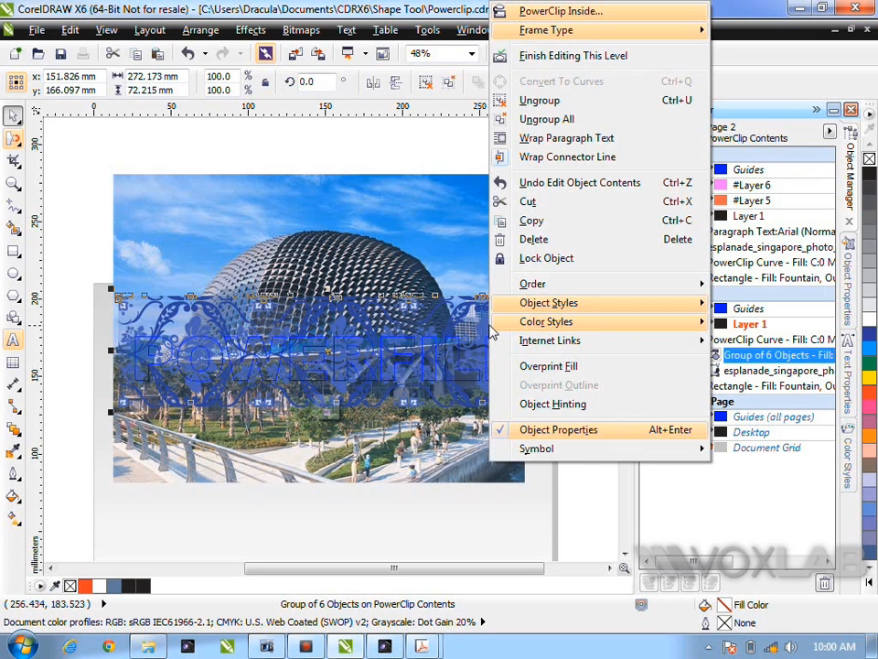
Remove the floral pattern, leaving the enlarged Esplanade photo filling the POWERFILL letters.
click(575, 54)
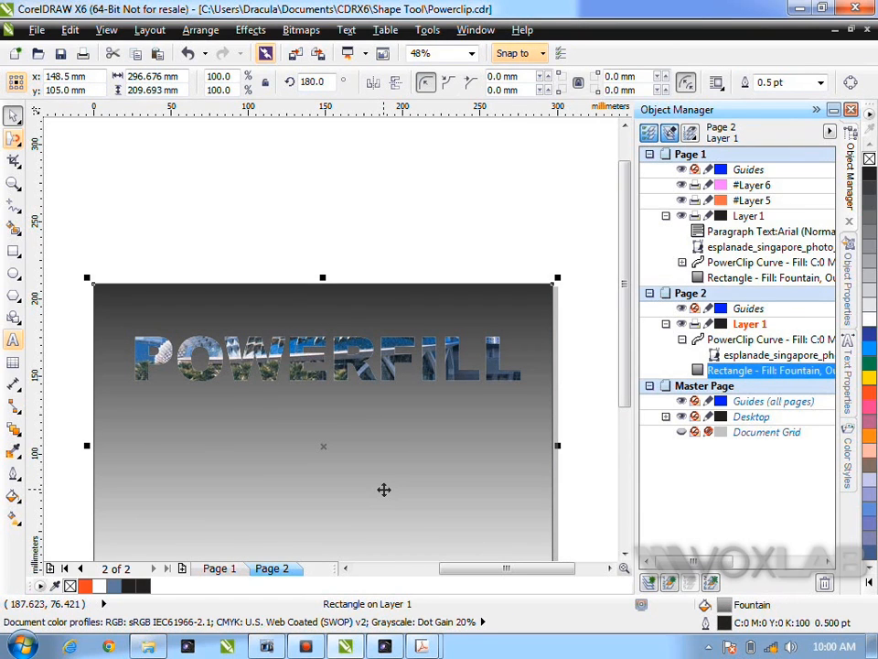
mouse_move(441, 235)
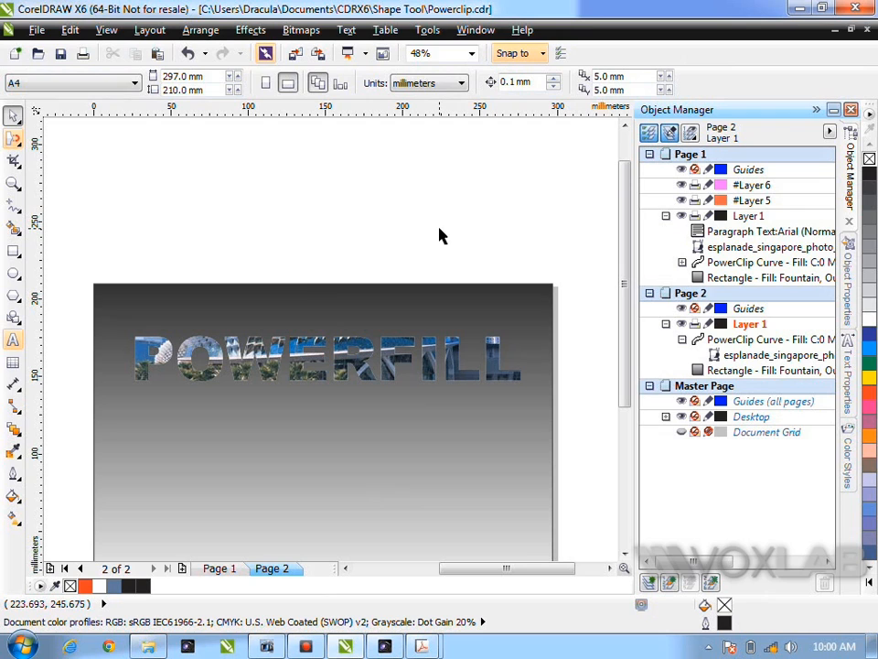
mouse_move(229, 393)
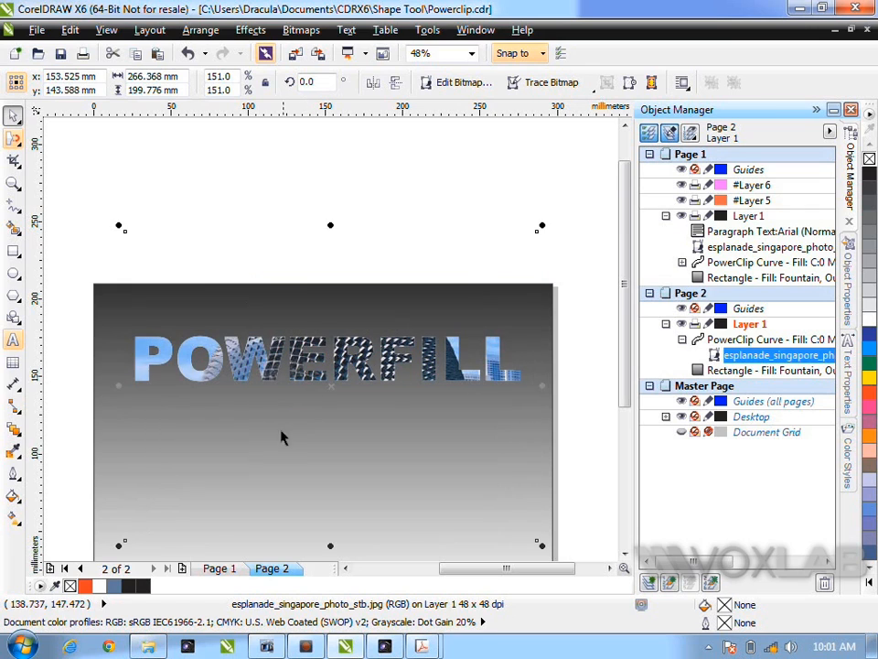
mouse_move(571, 358)
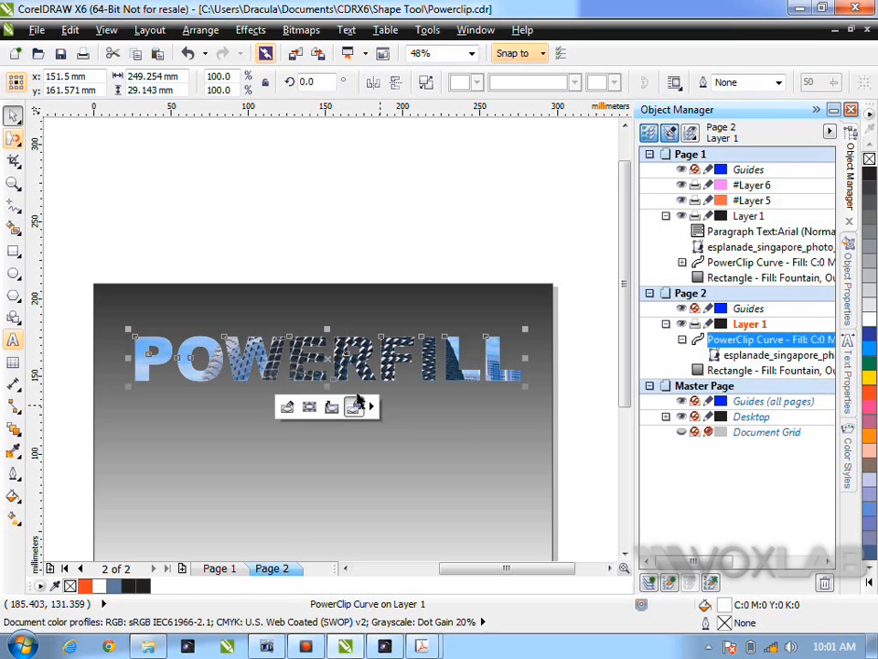
mouse_move(355, 407)
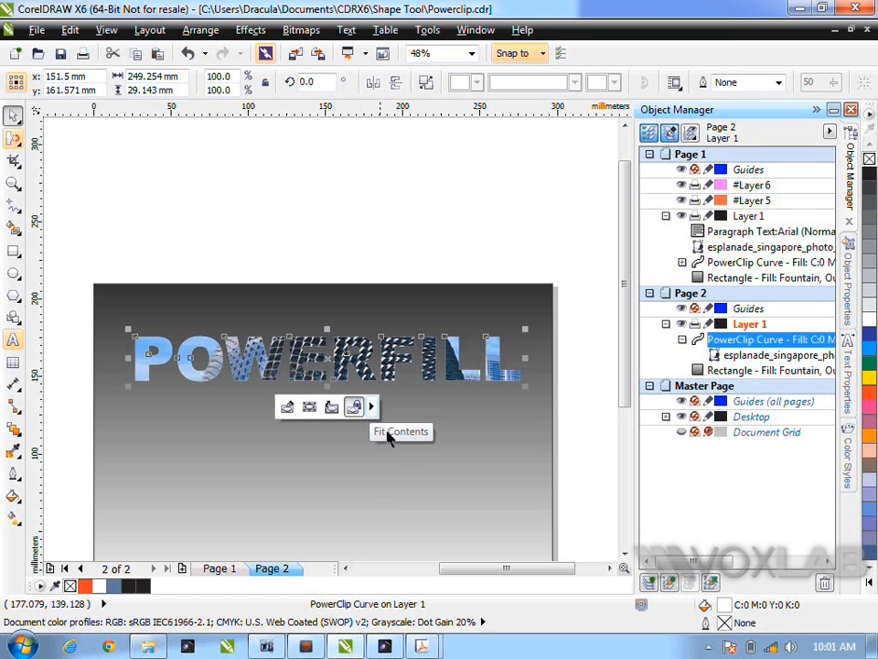
mouse_move(348, 441)
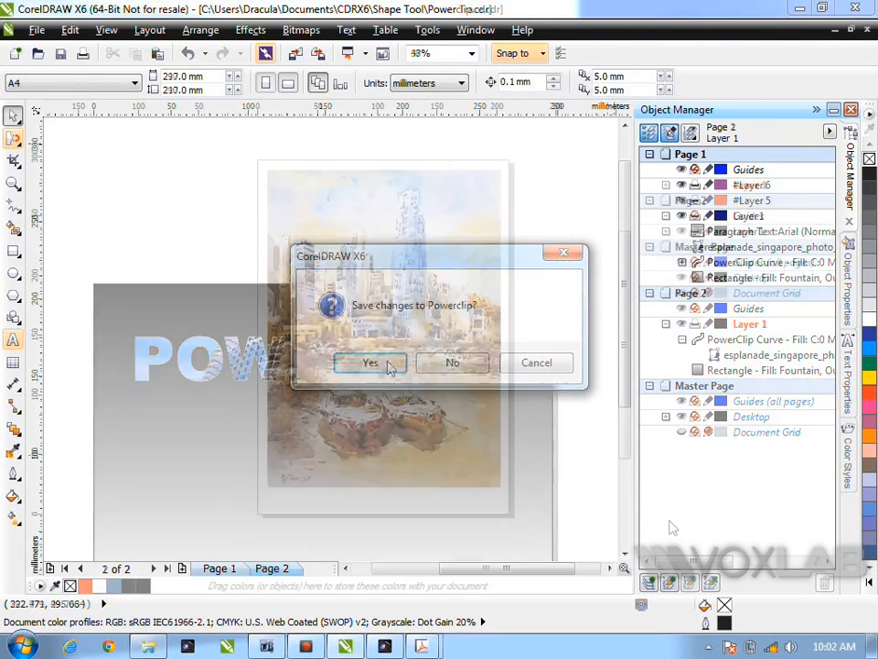
Close Powerclip.cdr without saving, select the Singapore painting and bring up Trace Bitmap options.
click(370, 362)
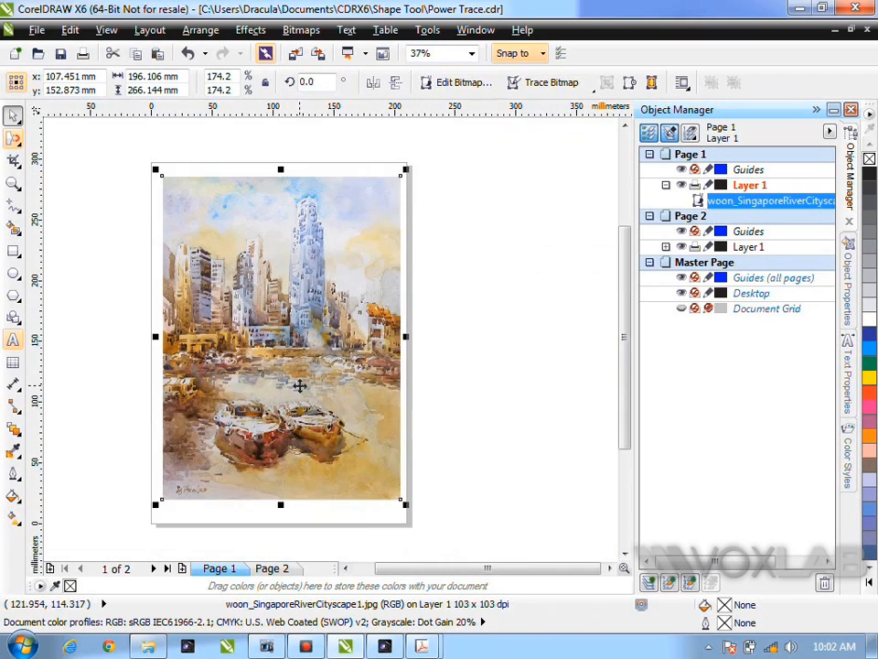
click(426, 52)
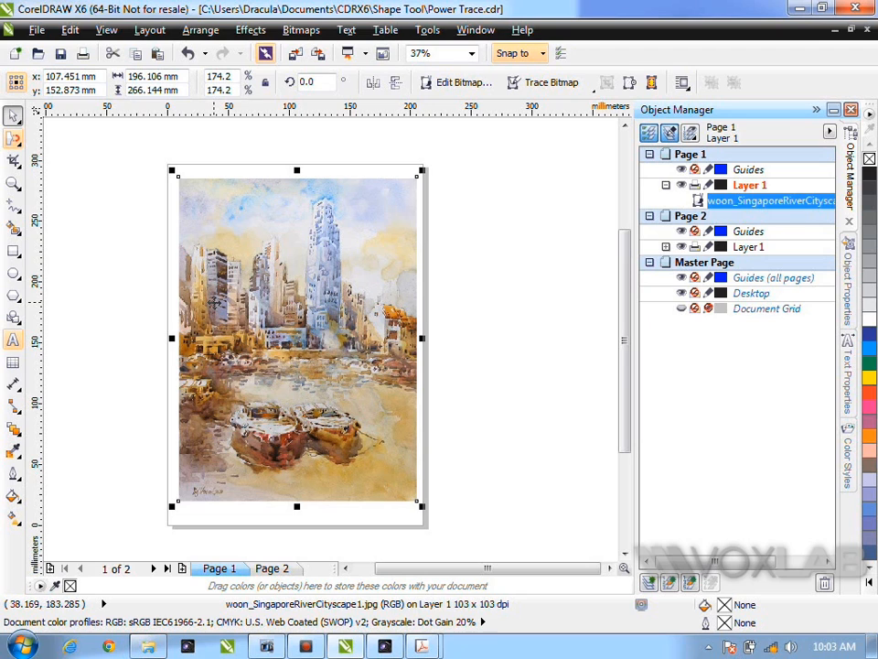
mouse_move(265, 293)
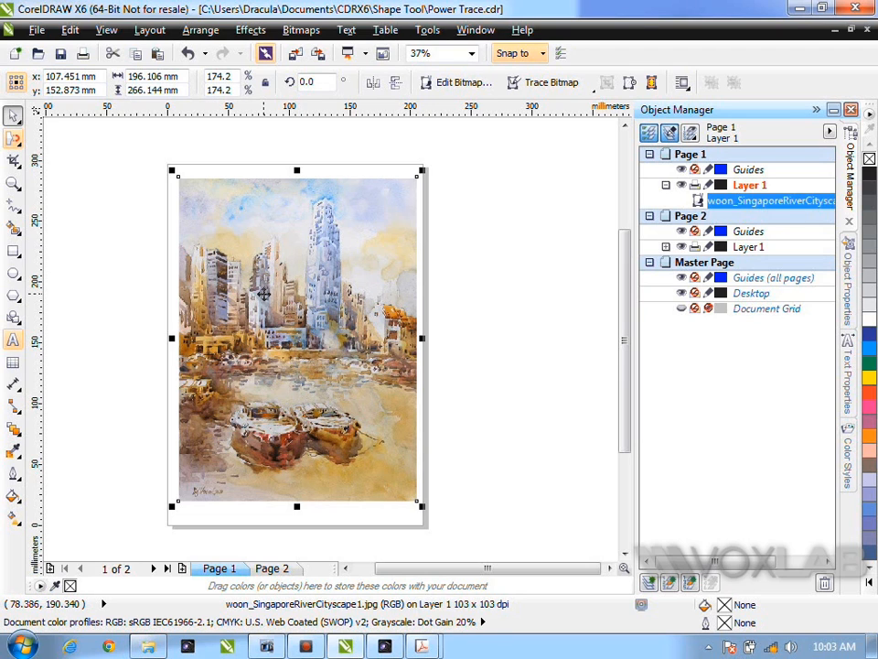
mouse_move(366, 265)
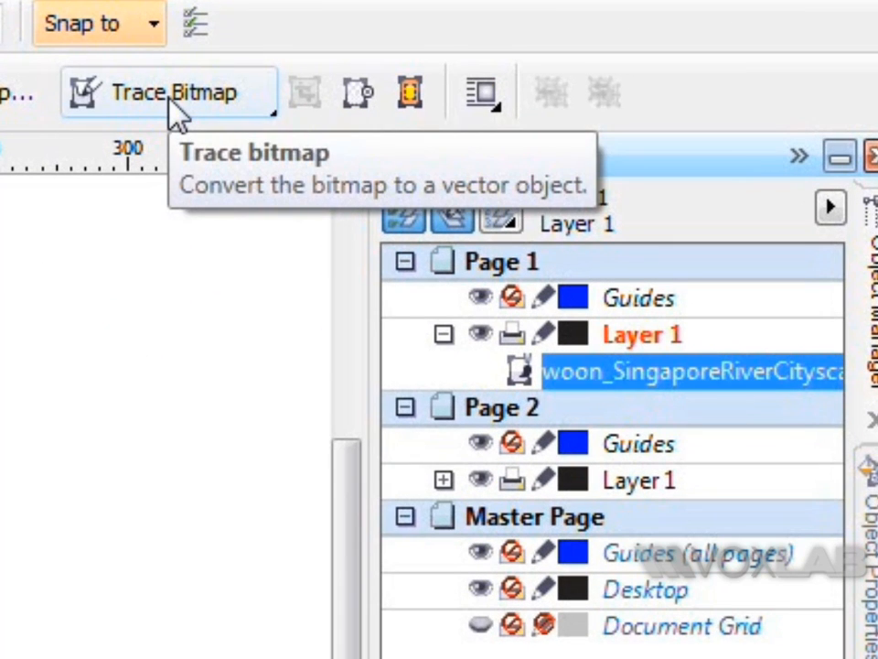
click(168, 91)
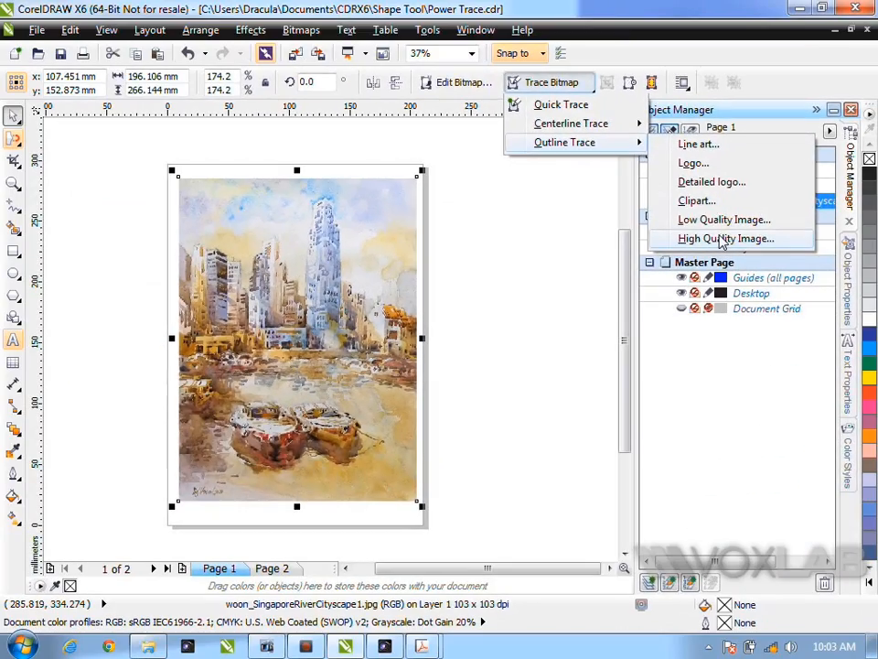
Preview the painting traced with the High Quality Image preset: 1626 curves, 245 colours.
click(726, 238)
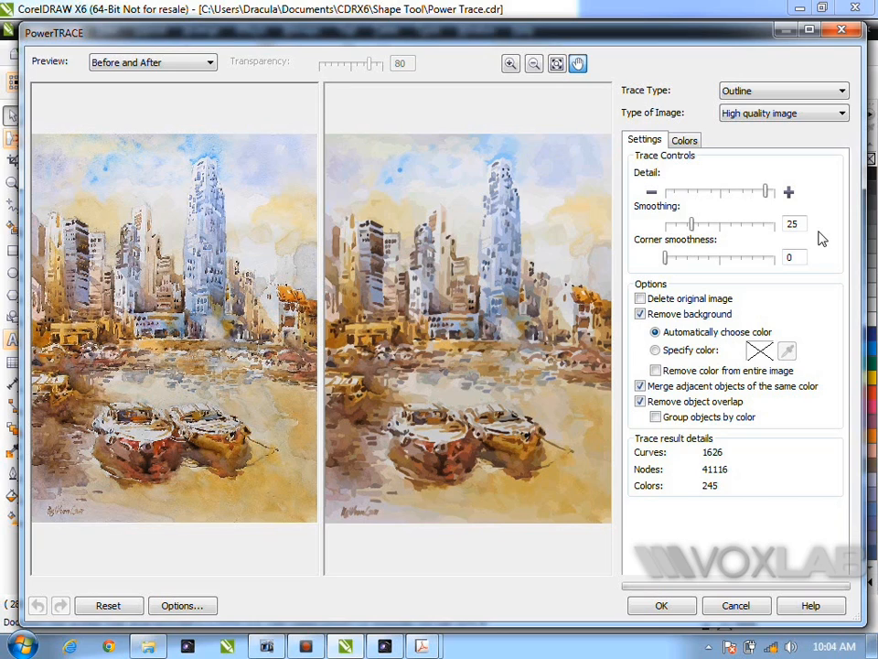
mouse_move(685, 584)
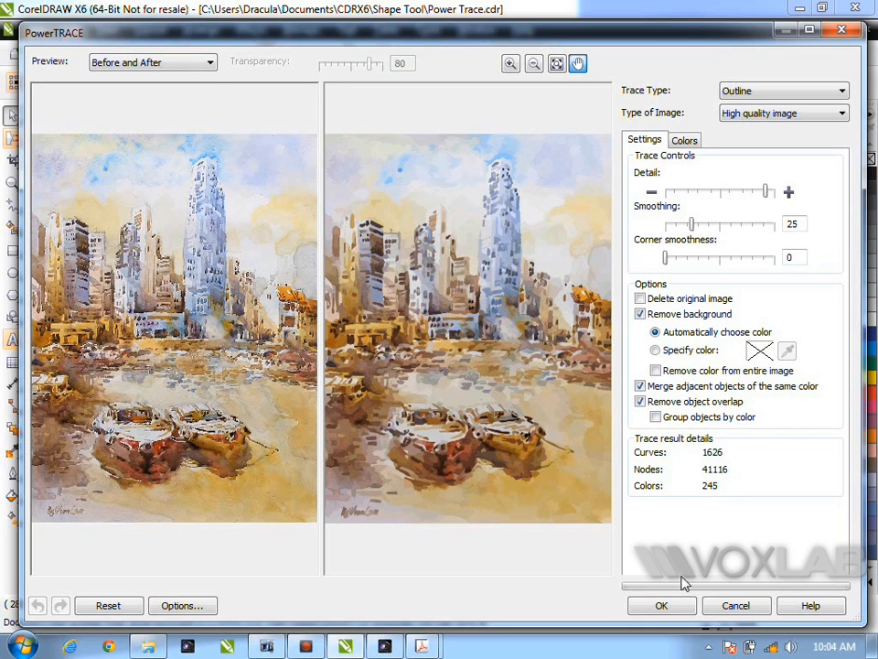
Accept the PowerTRACE result, creating a group of 1626 vector objects over the painting.
click(662, 604)
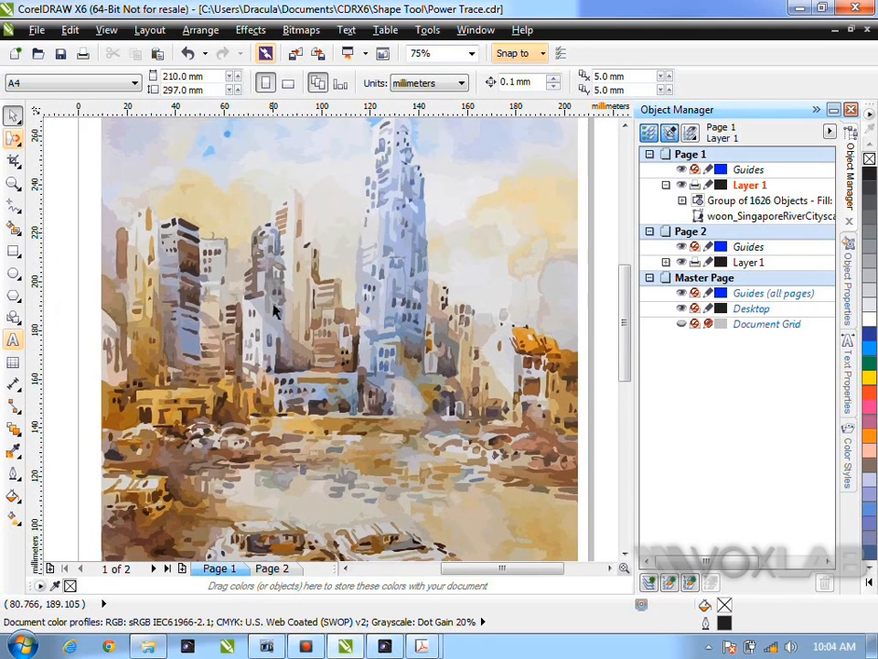
mouse_move(320, 237)
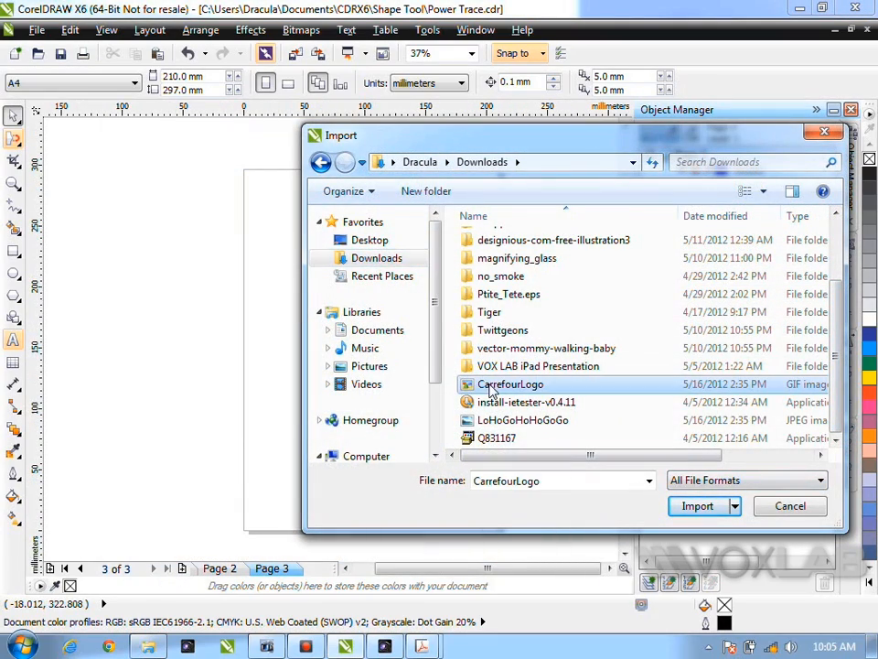
Import CarefourLogo onto page 3 and select the placed Carrefour bitmap.
click(697, 505)
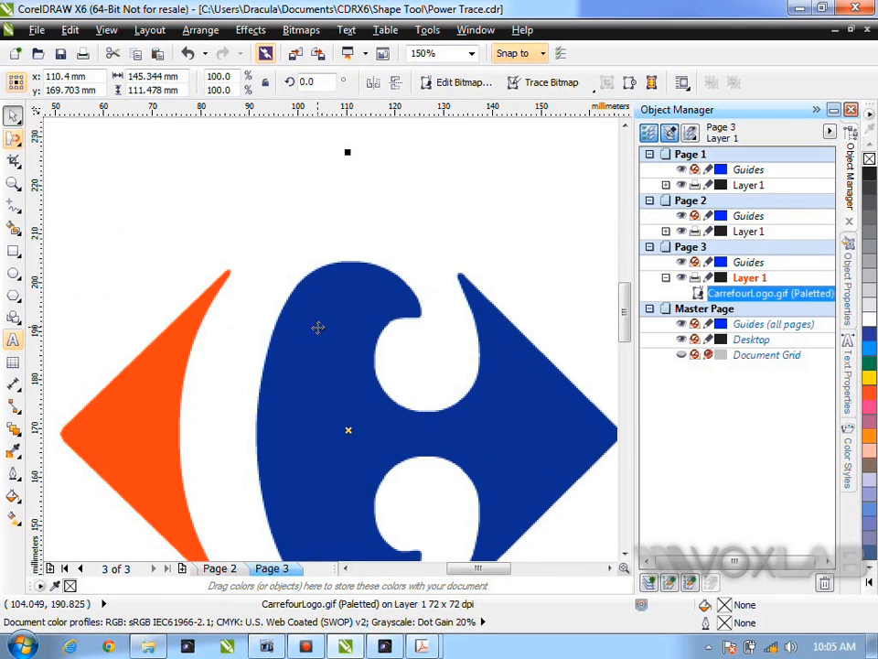
click(549, 83)
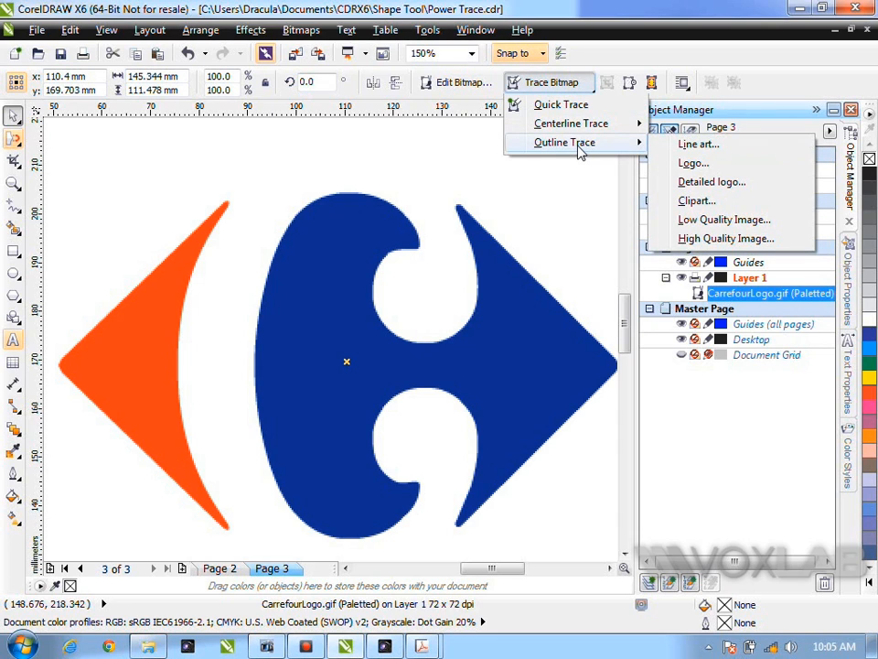
mouse_move(717, 172)
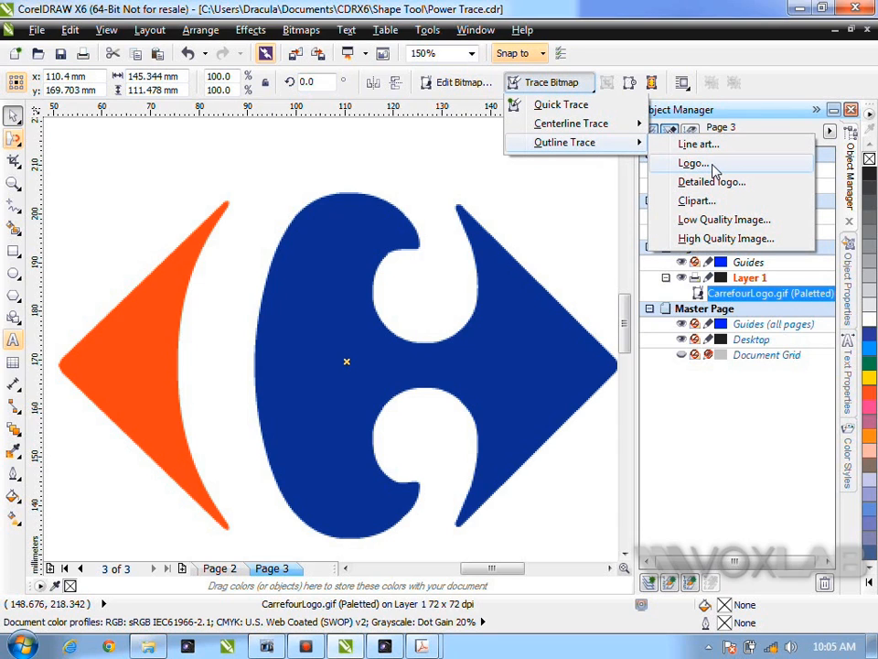
mouse_move(706, 167)
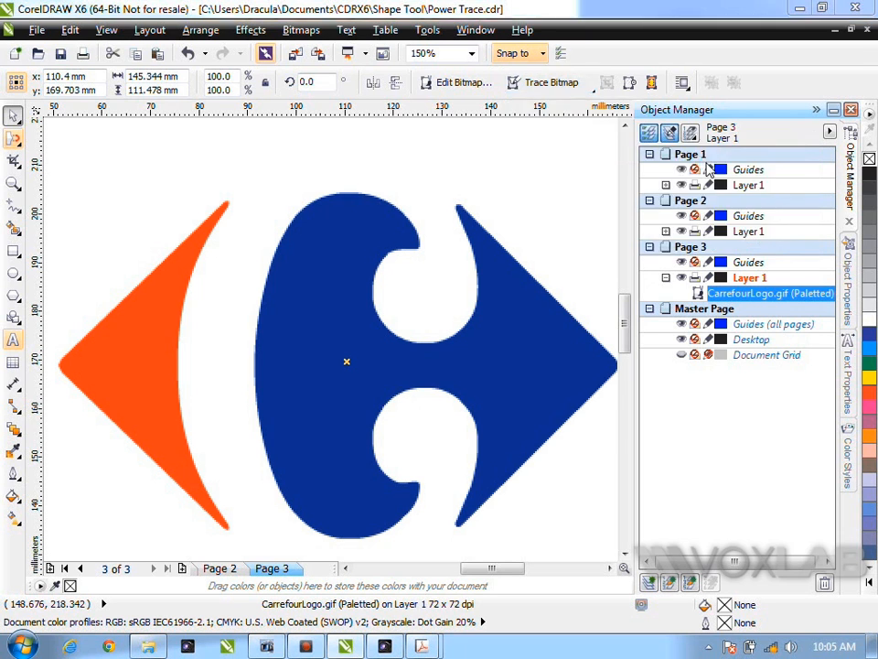
Trace the Carrefour logo with the Logo preset and accept the vector result.
click(551, 82)
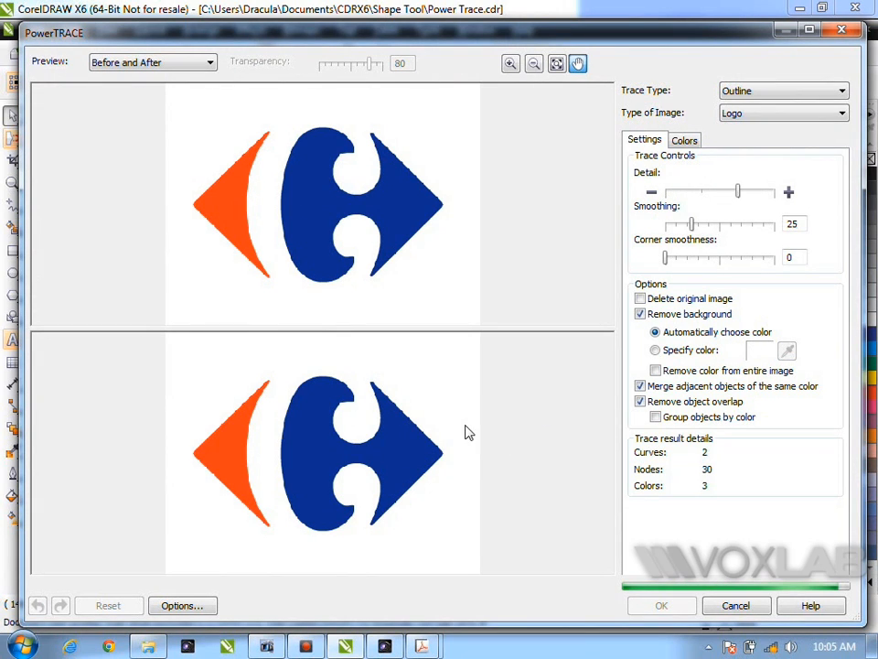
mouse_move(308, 203)
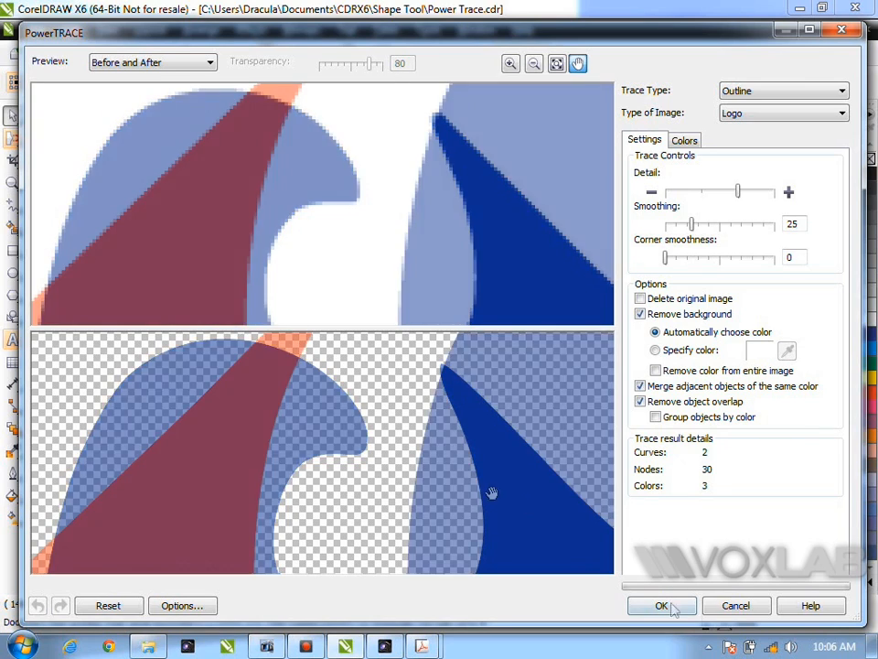
click(663, 604)
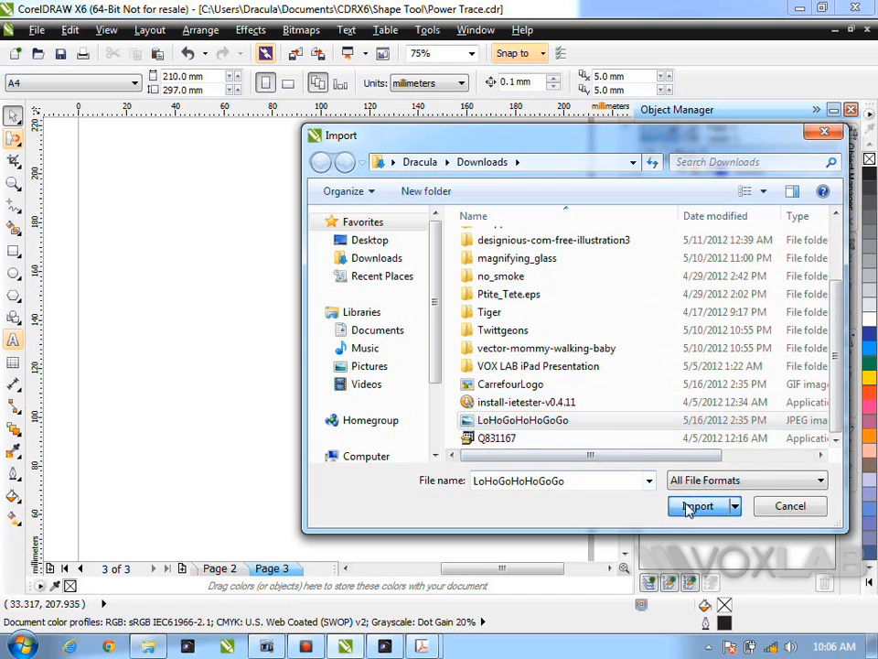
Import the LoHoGoHoHoGoGo flower logo onto page 3 and bring up its tracing options.
click(697, 505)
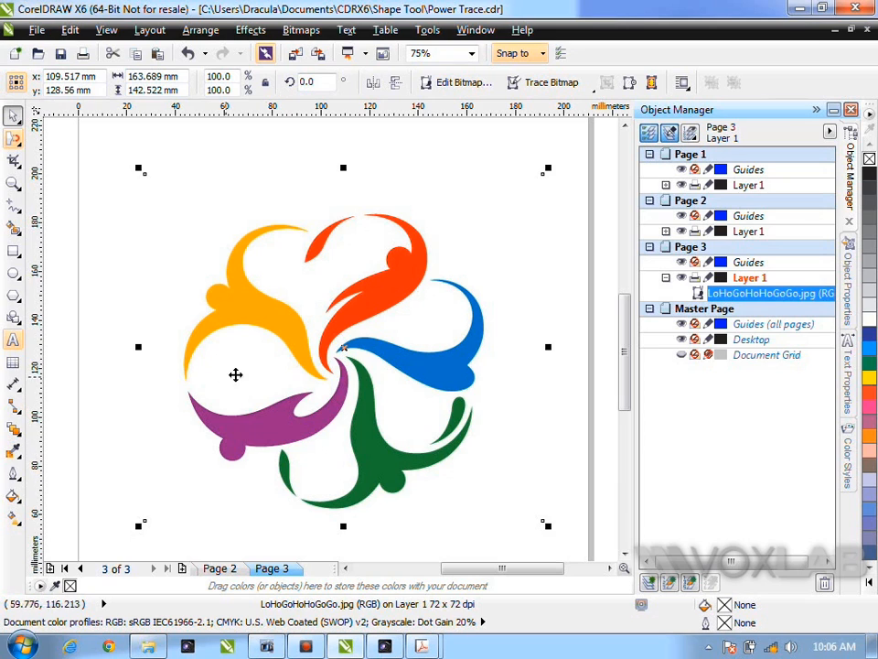
mouse_move(467, 388)
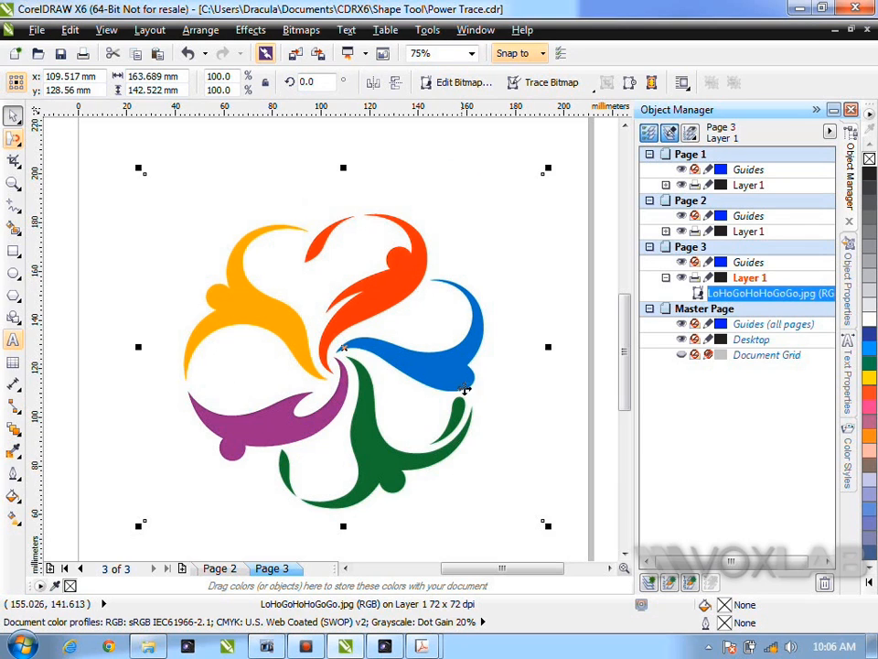
click(553, 82)
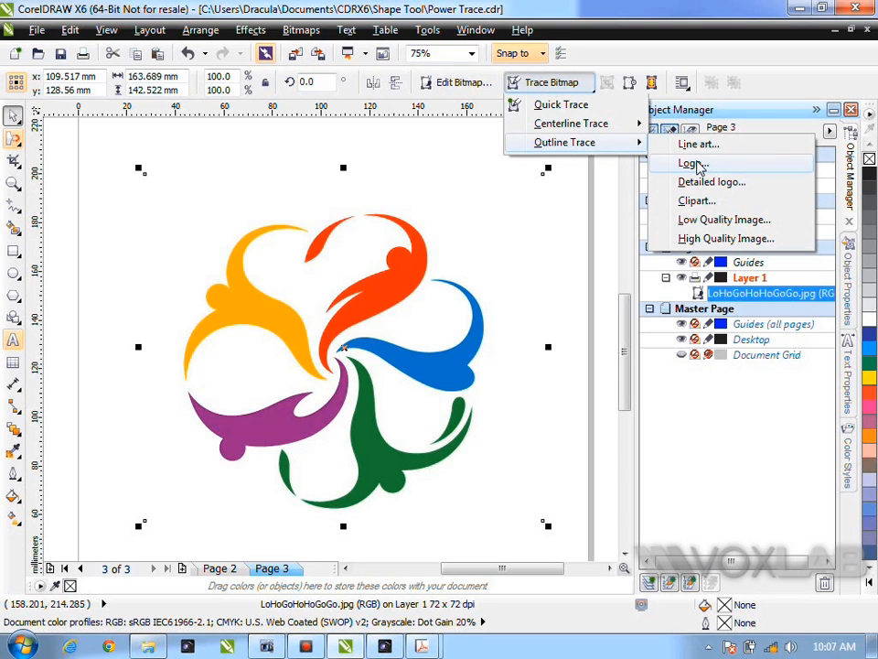
Trace the flower logo with the Logo preset, giving 8 curves in 6 colours.
click(692, 163)
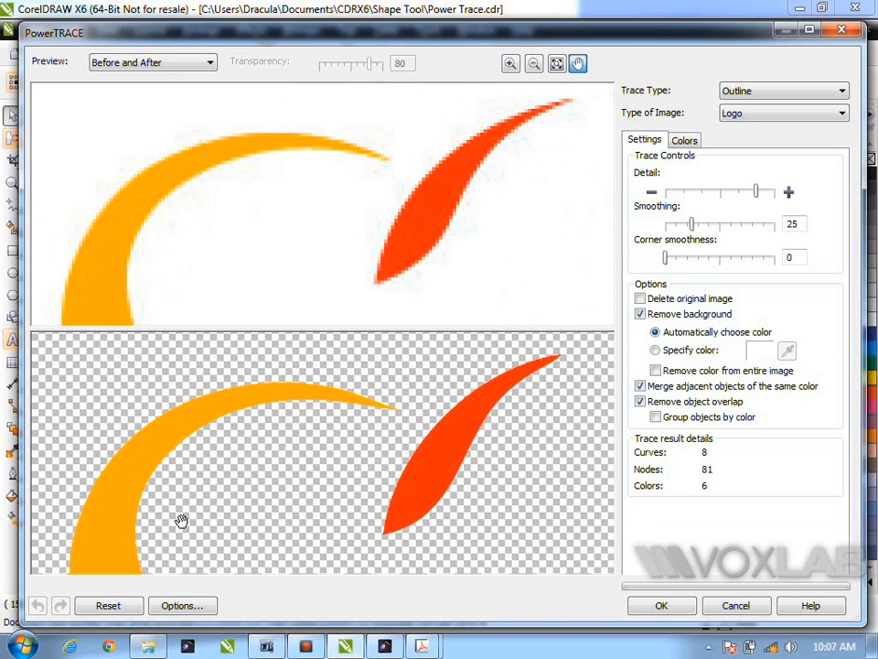
mouse_move(194, 377)
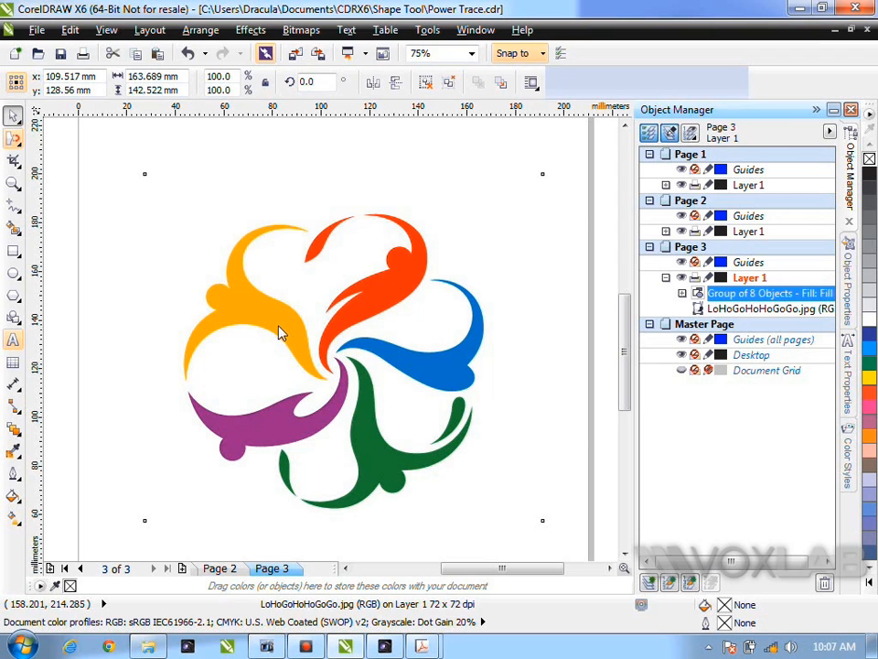
Ungroup All on the traced flower so each coloured petal becomes its own curve.
click(278, 330)
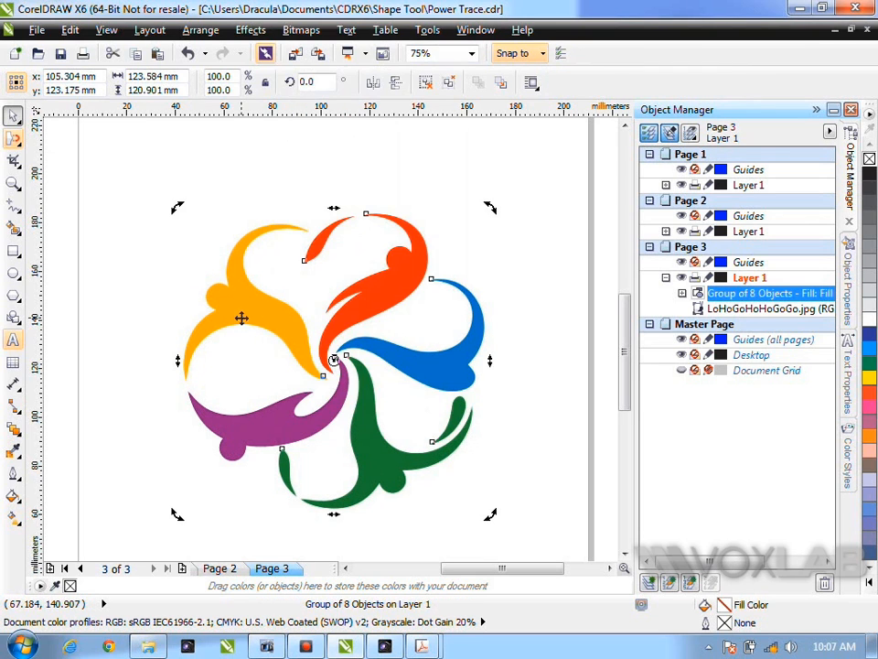
right_click(242, 318)
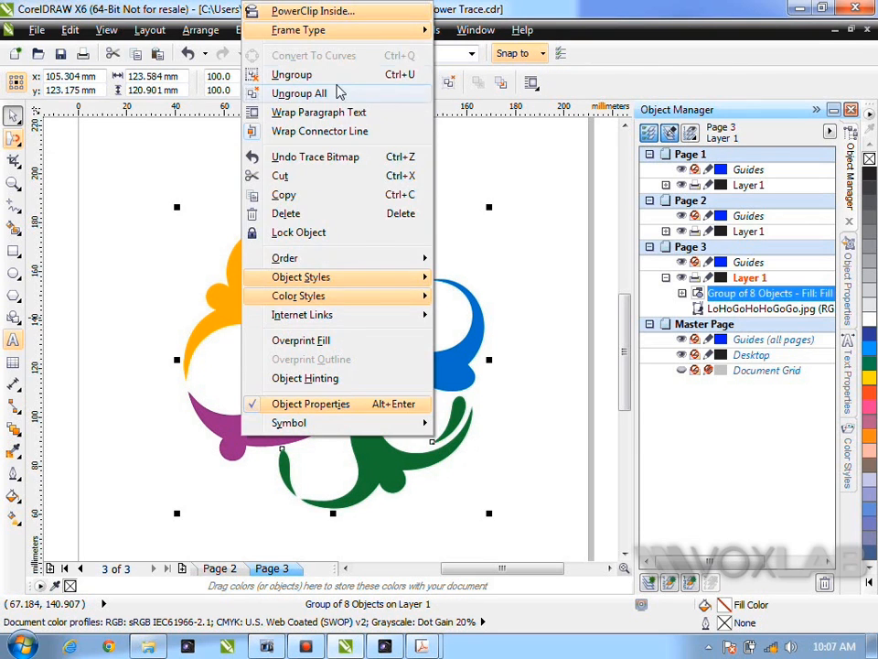
click(298, 91)
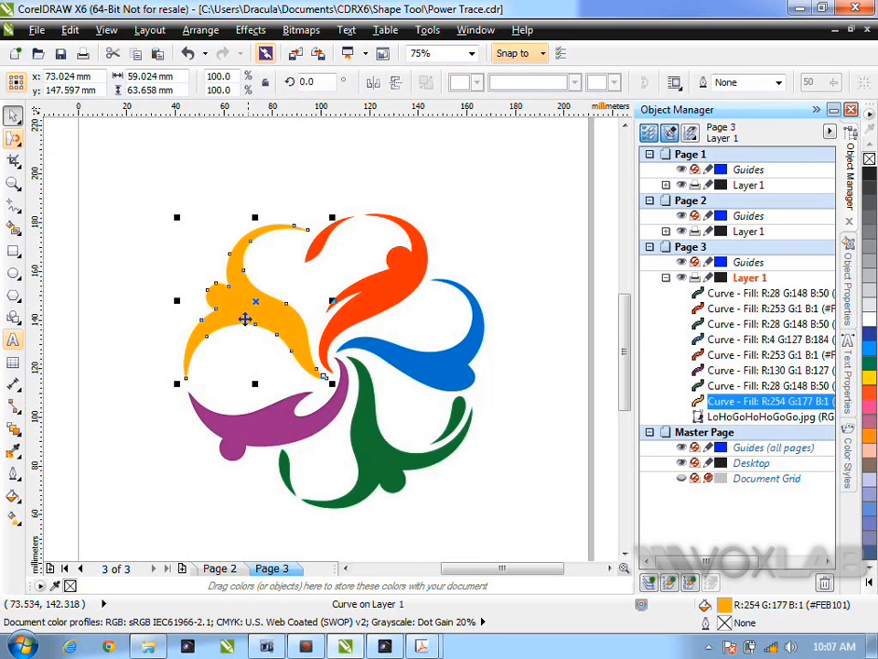